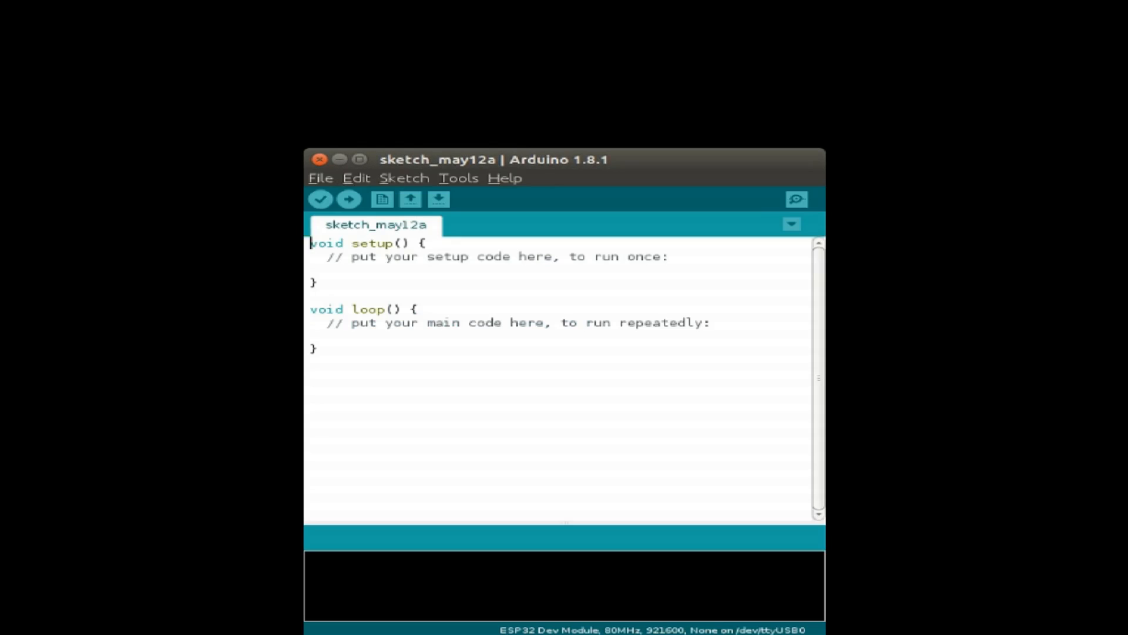
Step: Search the library manager for NeoPixel, then open the NeoPixelFunLoop example sketch
left_click(358, 159)
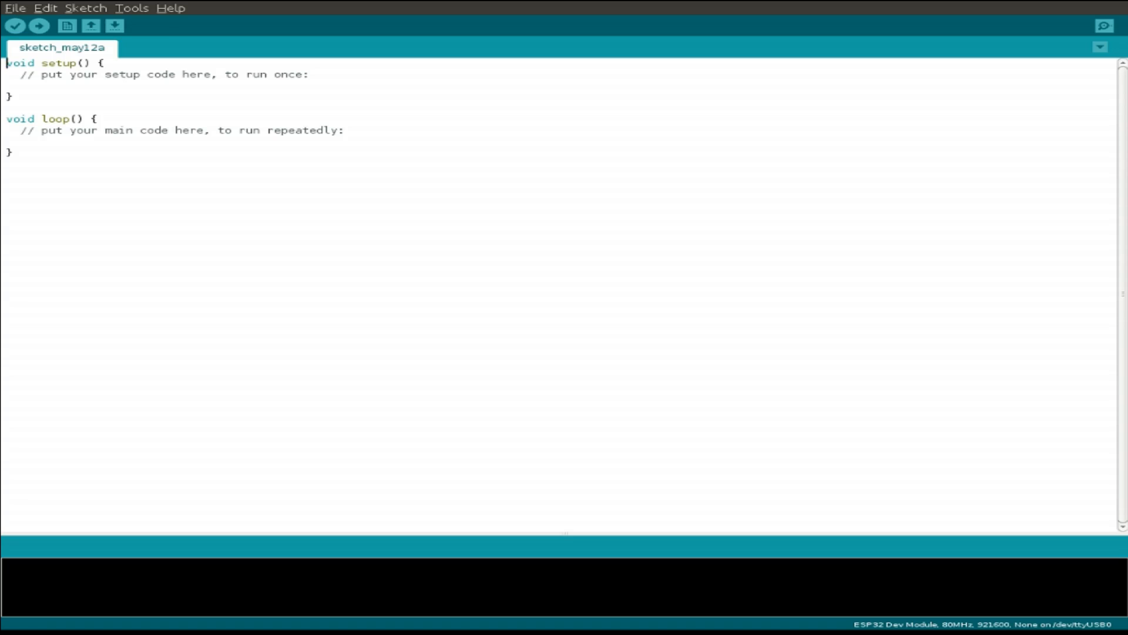
left_click(85, 8)
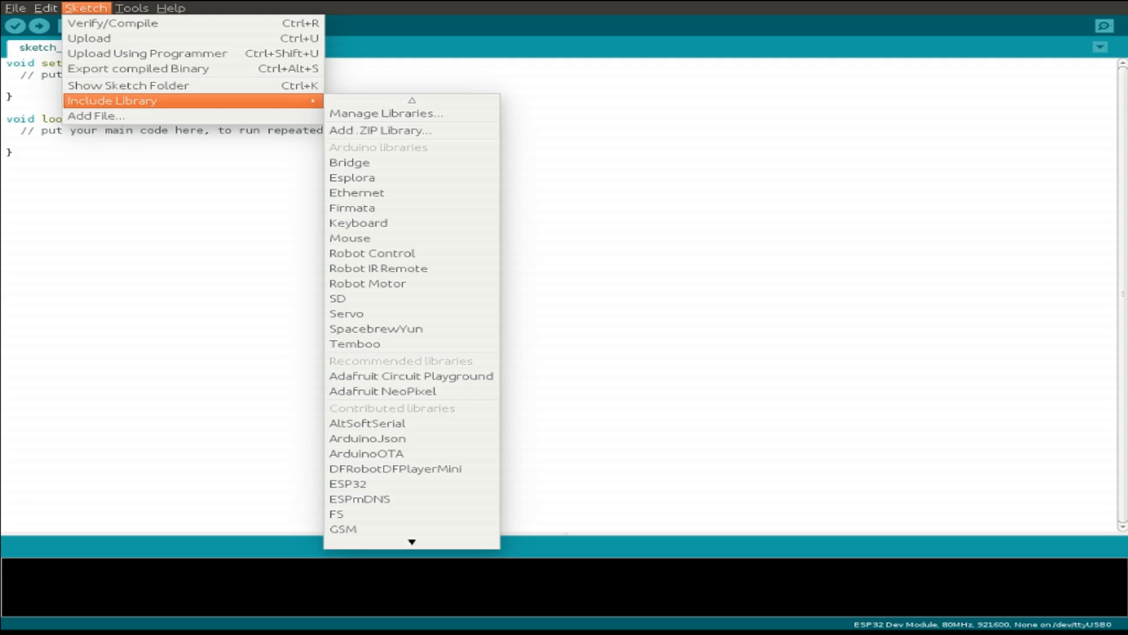
left_click(385, 113)
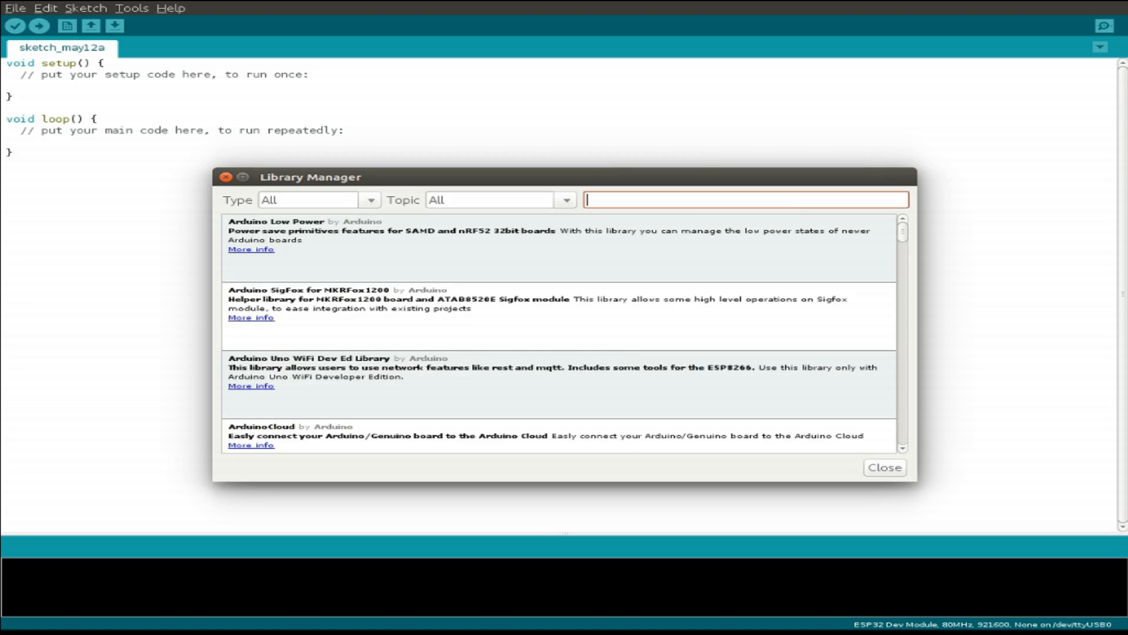
type("neopixel")
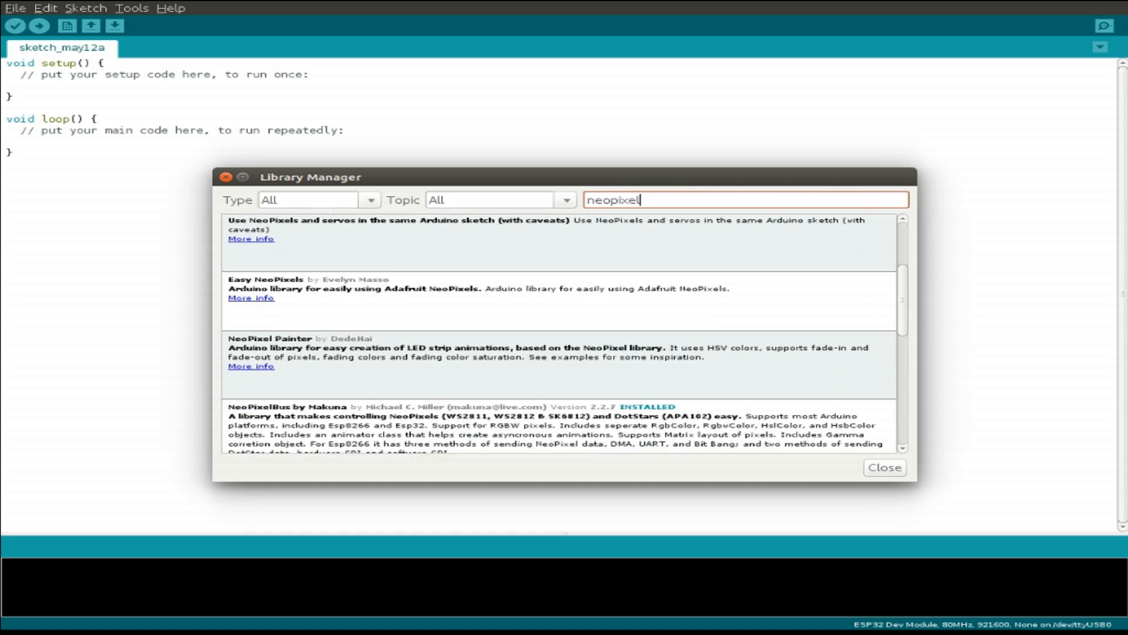
scroll("down", 3)
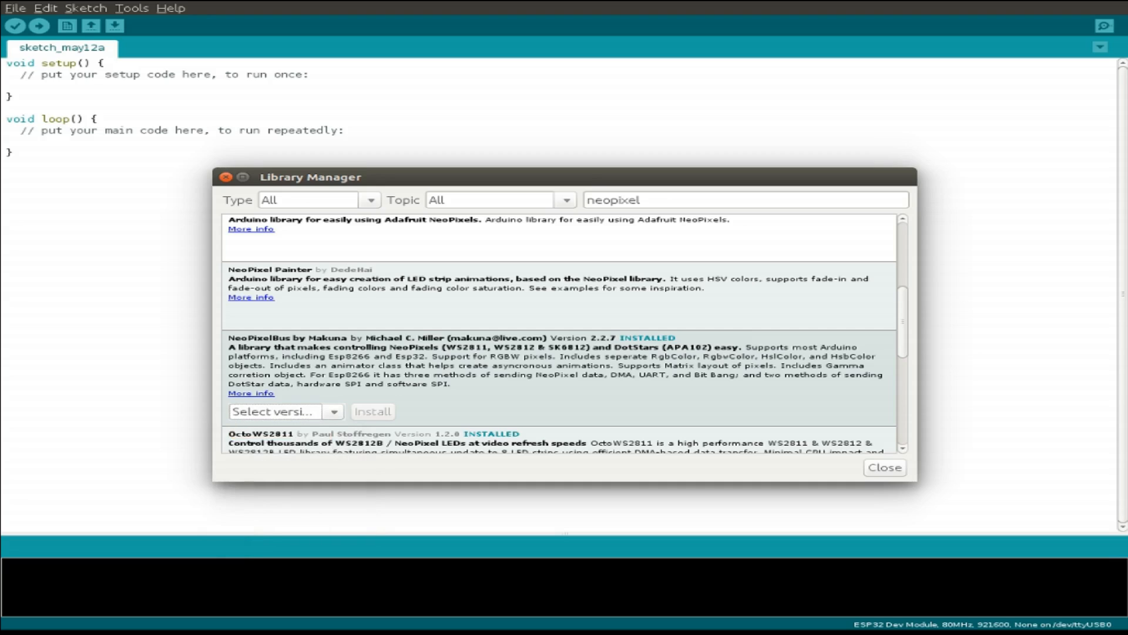
left_click(884, 467)
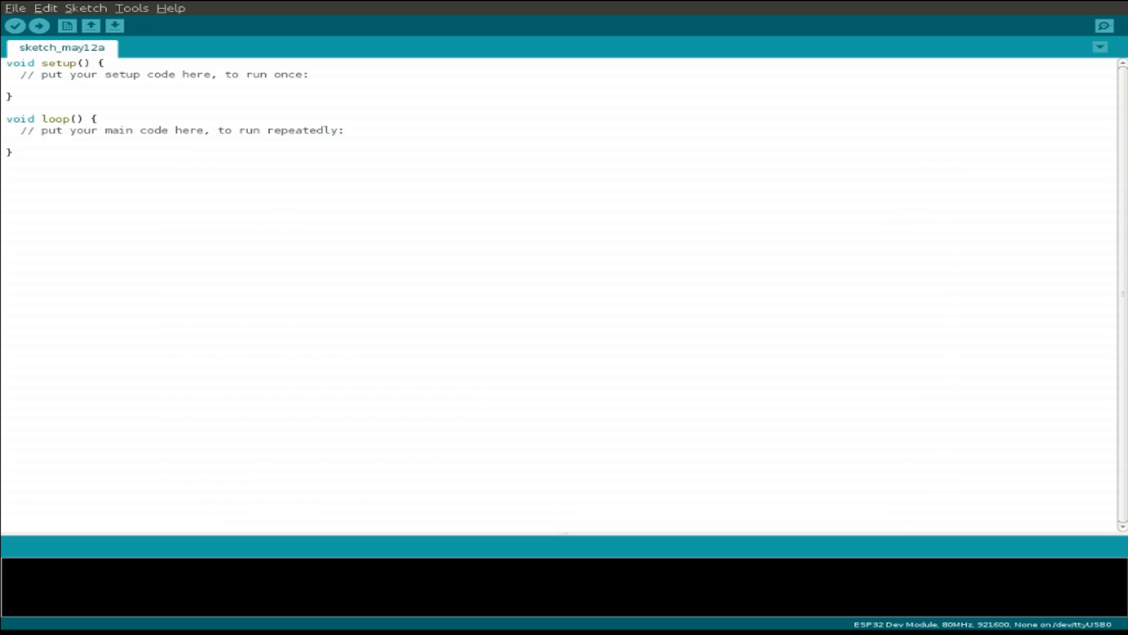
left_click(14, 8)
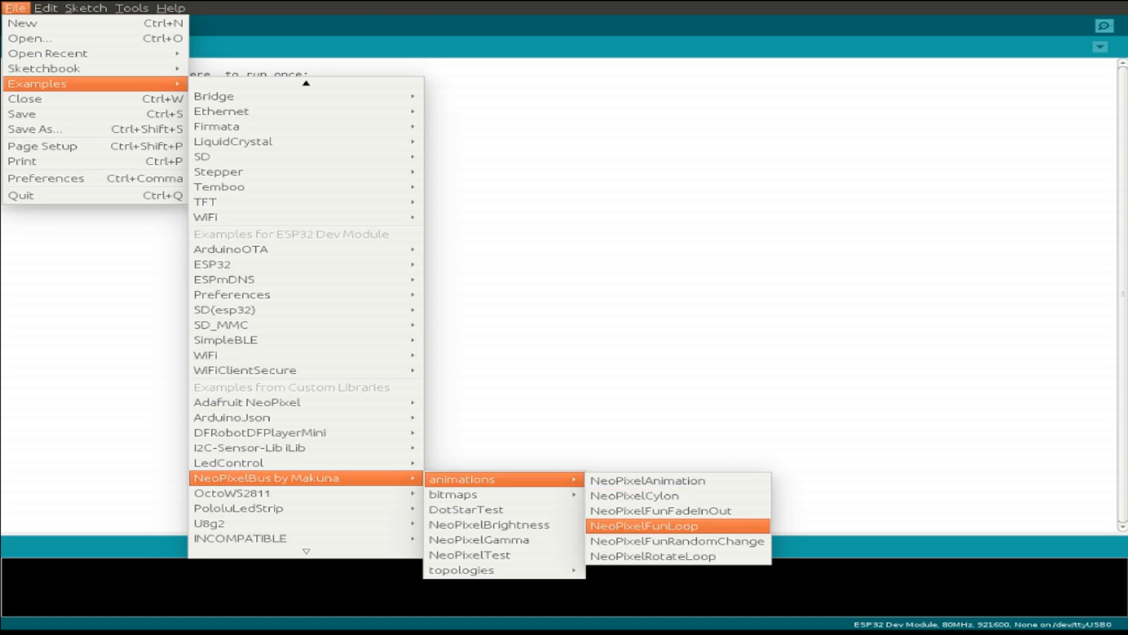
left_click(656, 525)
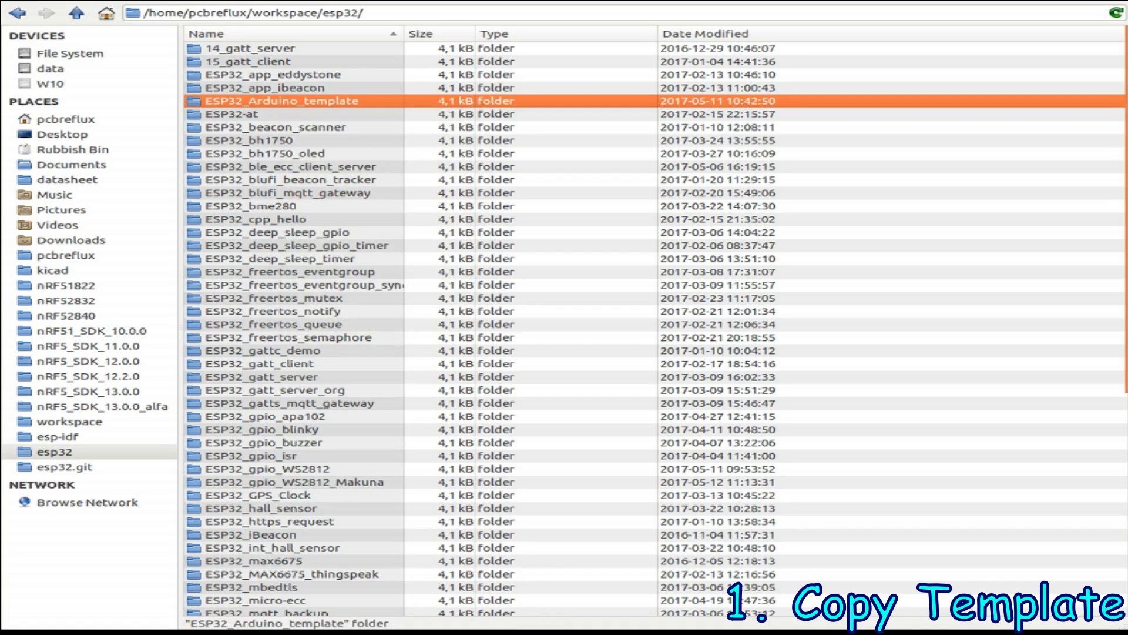
Step: Pick the Arduino template folder and open the ESP32_gpio_WS2812_Makuna project folder
left_click(245, 113)
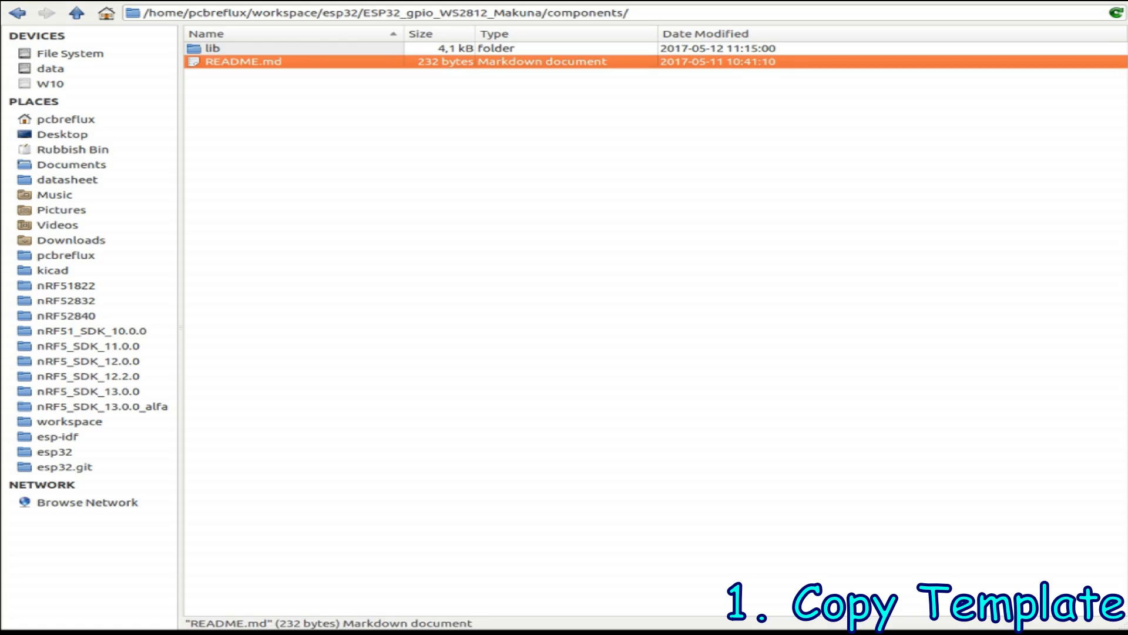
double_click(248, 61)
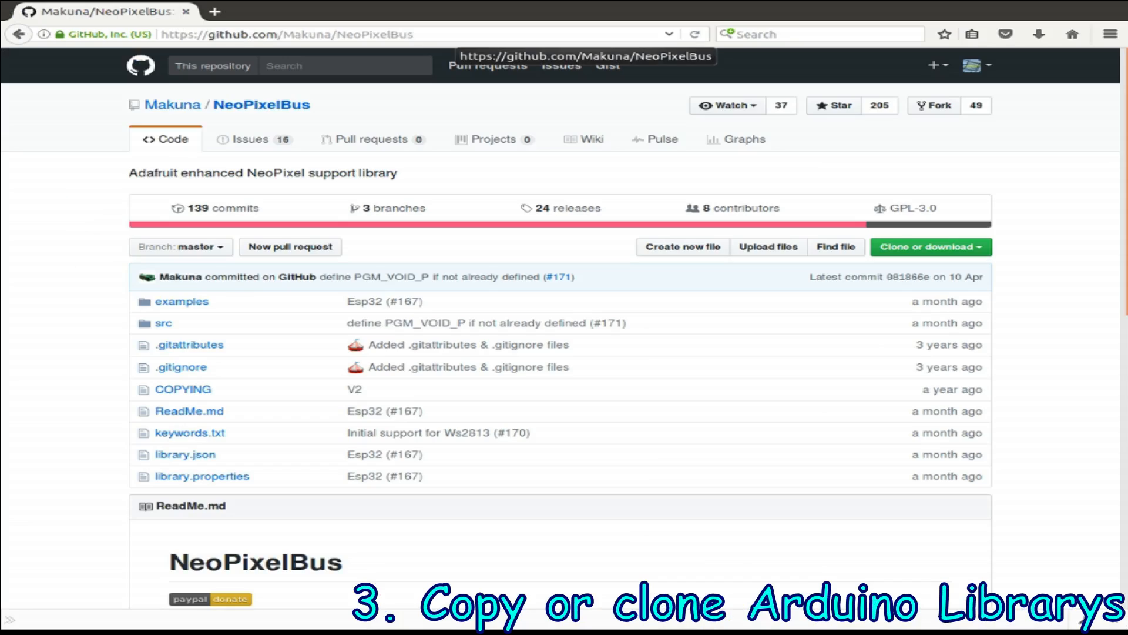
left_click(929, 246)
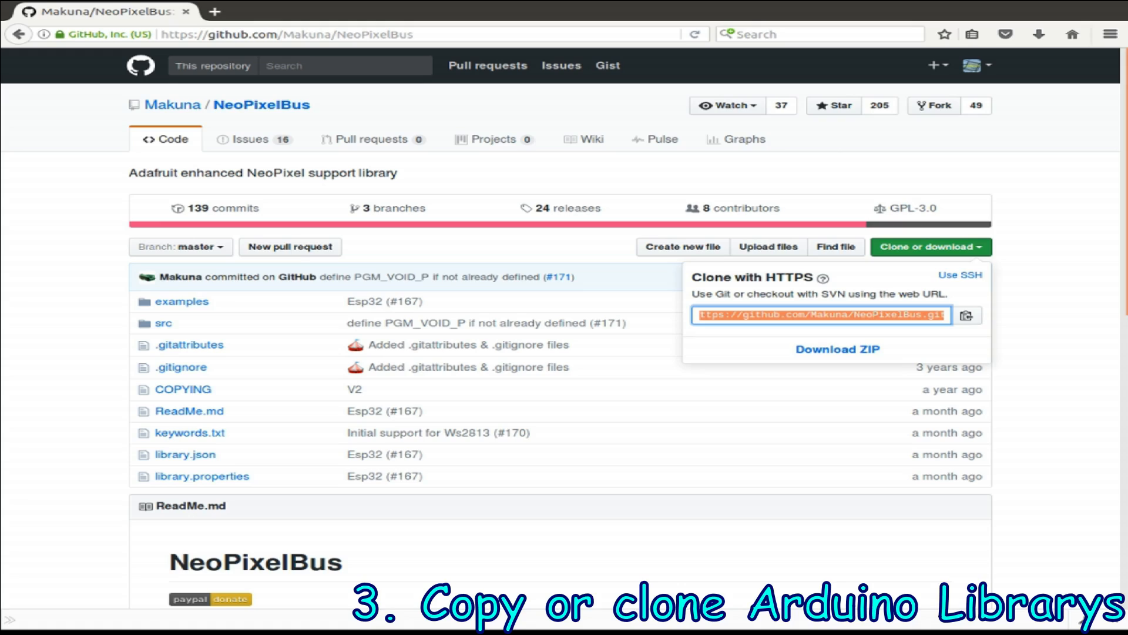
right_click(820, 315)
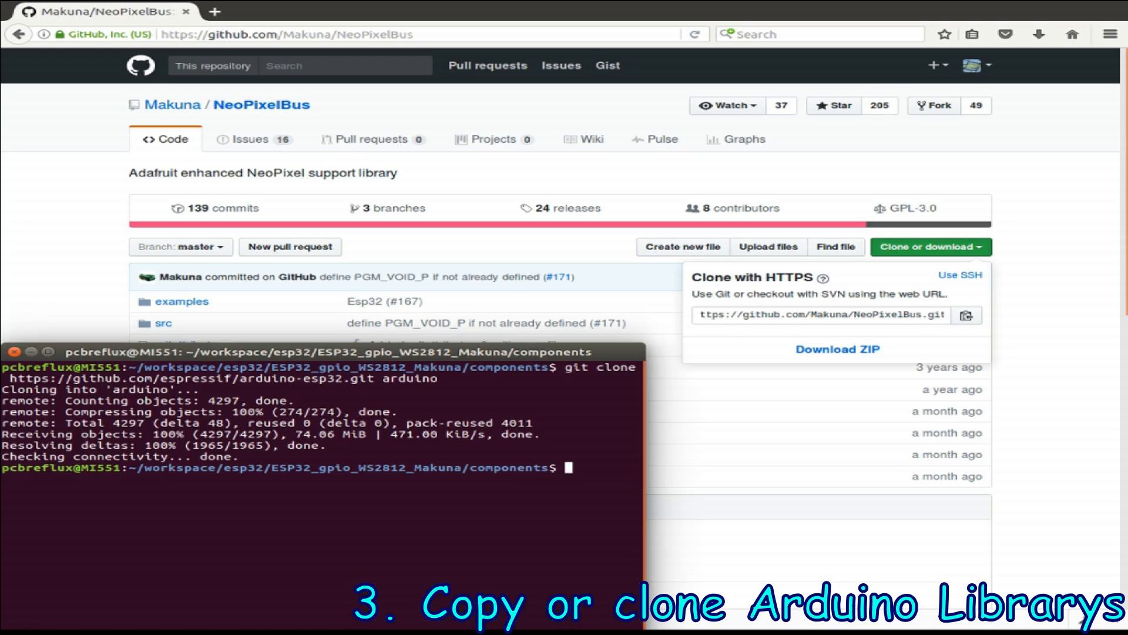
type("git clone")
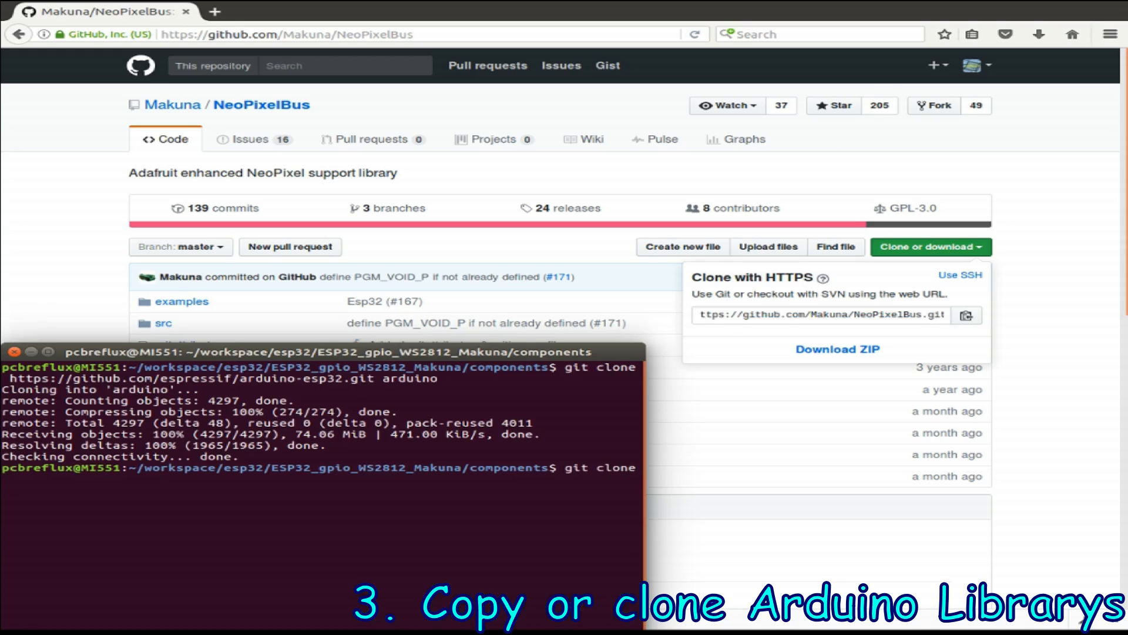
type("https://github.com/Makuna/NeoPixelBus.git")
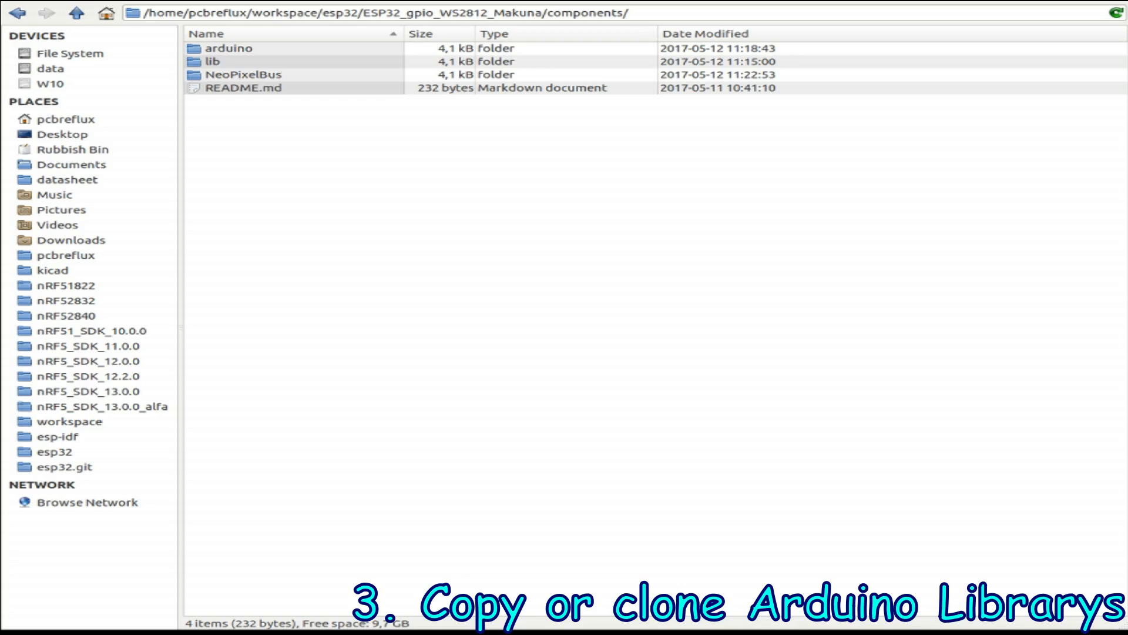
Step: Paste component.mk into NeoPixelBus, check its src/internal dirs in gedit, and open src
right_click(244, 48)
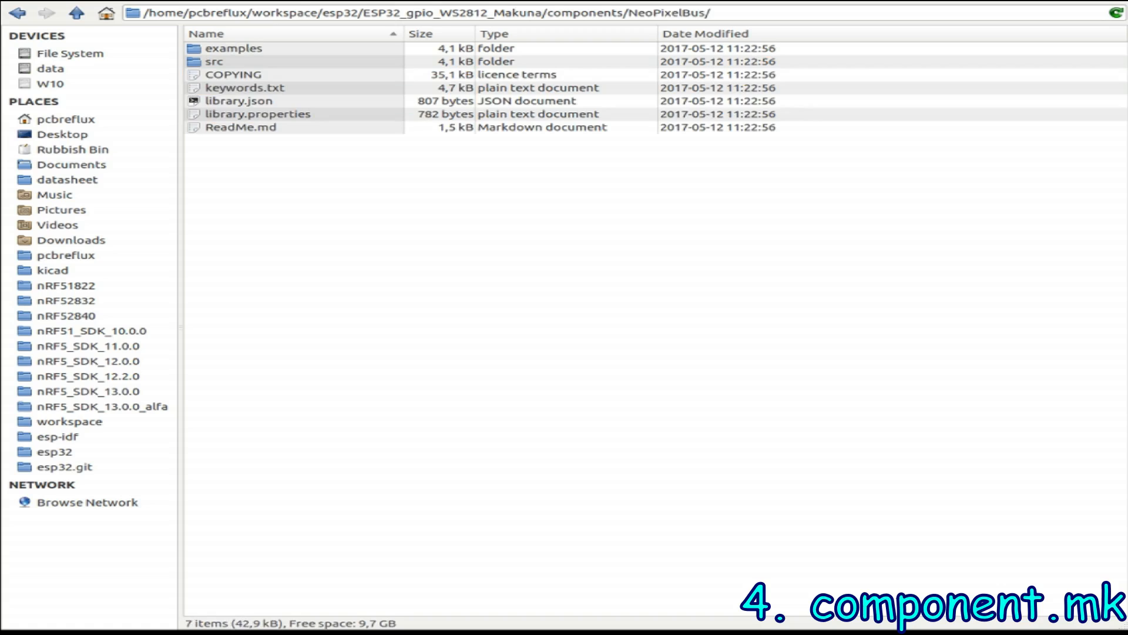
right_click(252, 74)
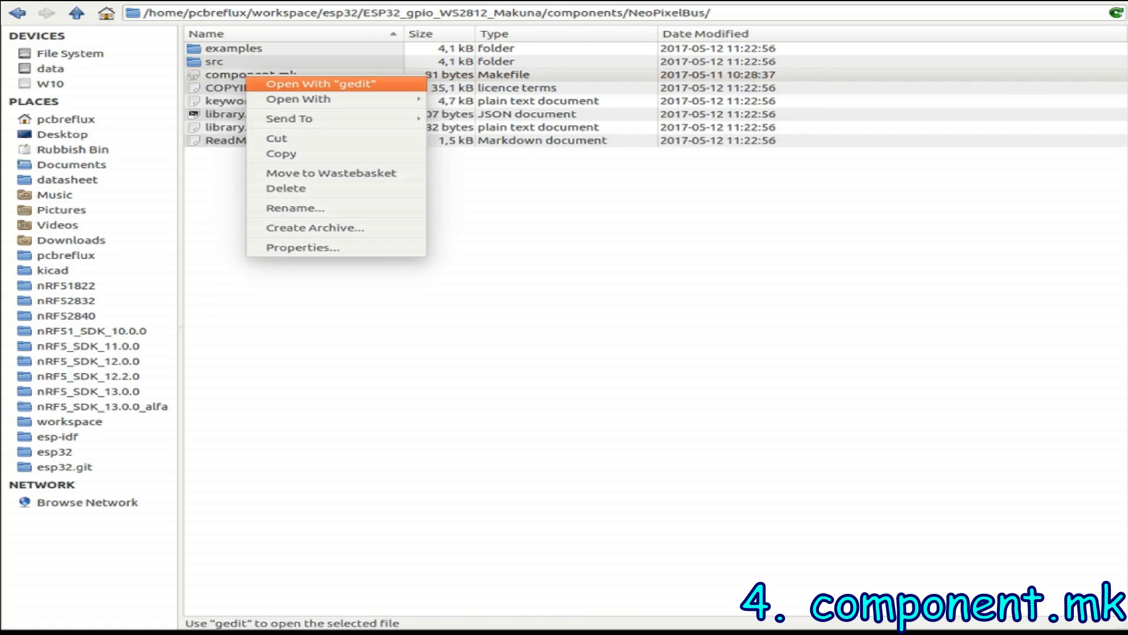
left_click(321, 84)
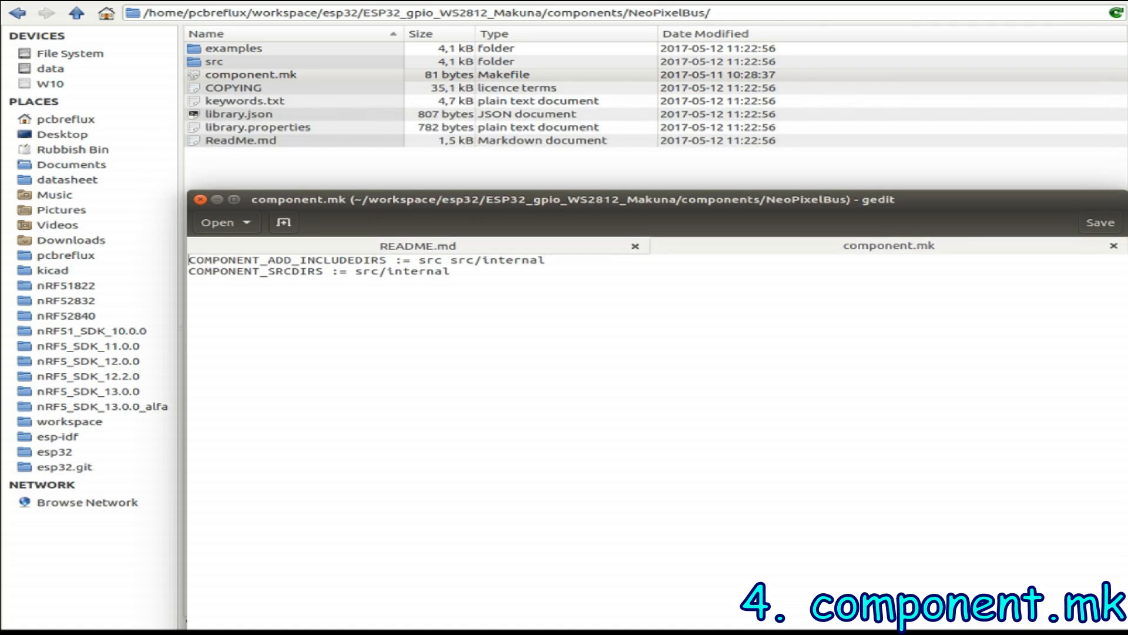
double_click(418, 271)
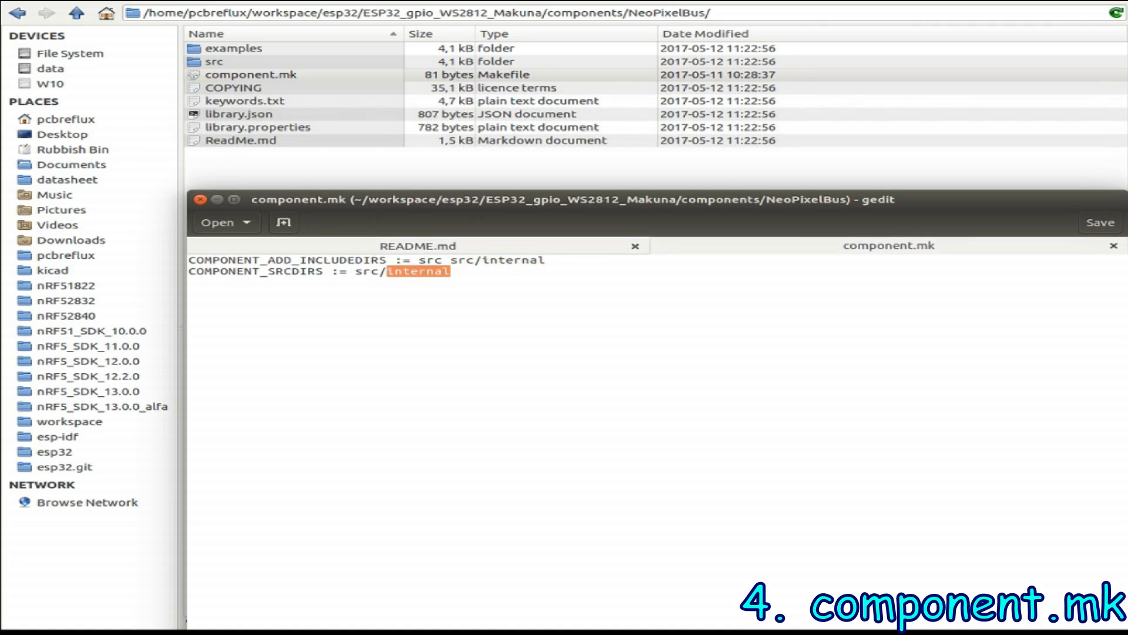
double_click(214, 61)
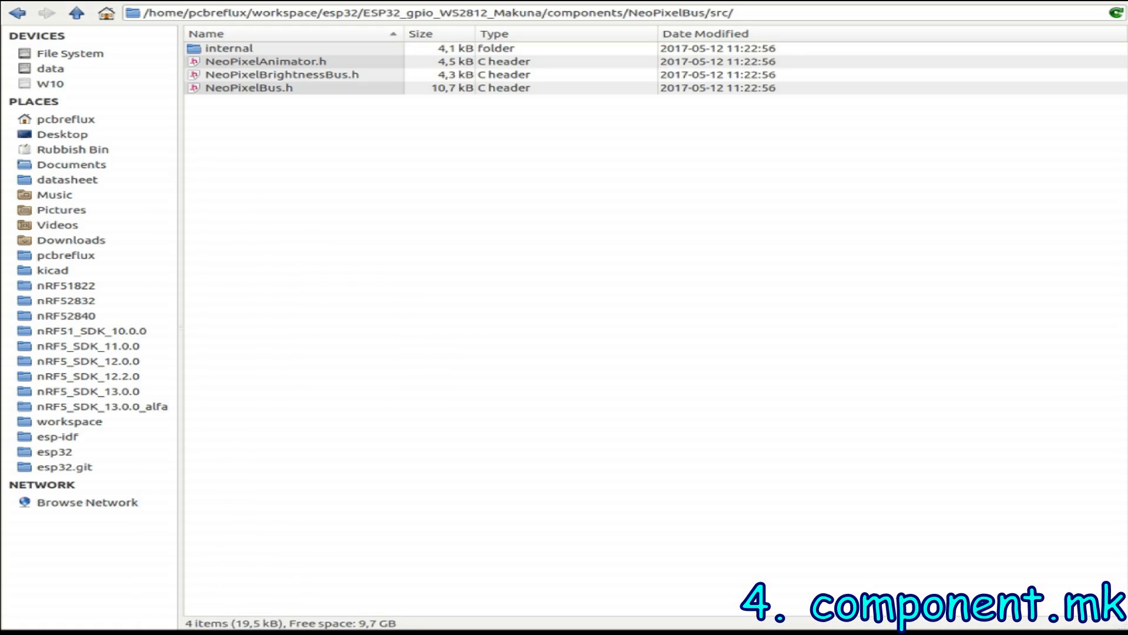
double_click(228, 48)
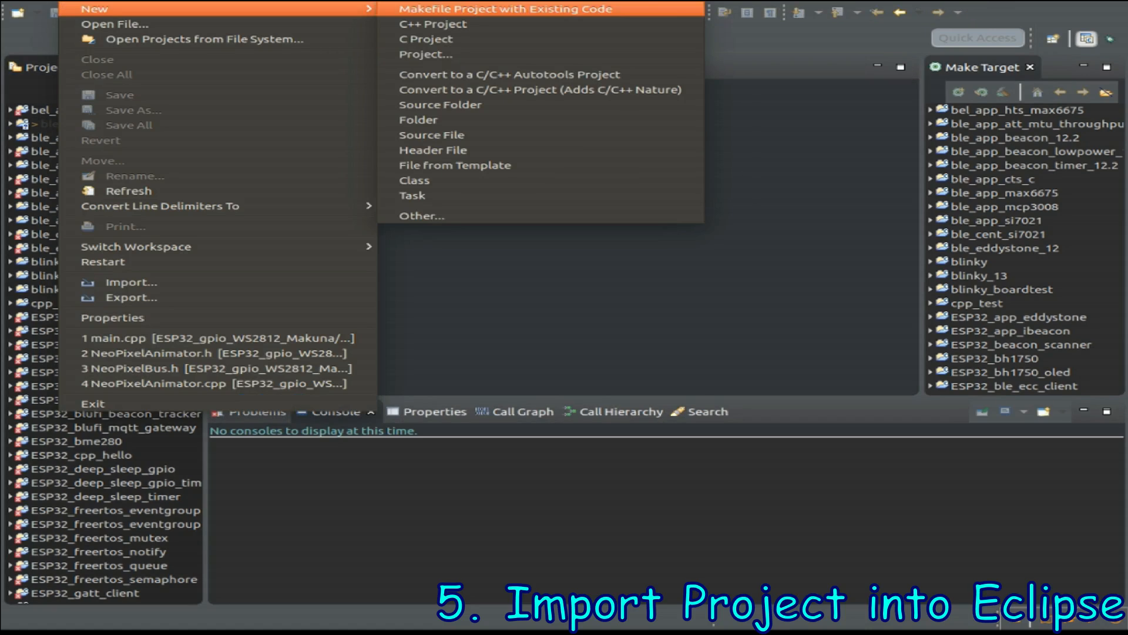
Step: Create a Makefile project from existing code in the ESP32_gpio_WS2812_Makuna folder
left_click(506, 9)
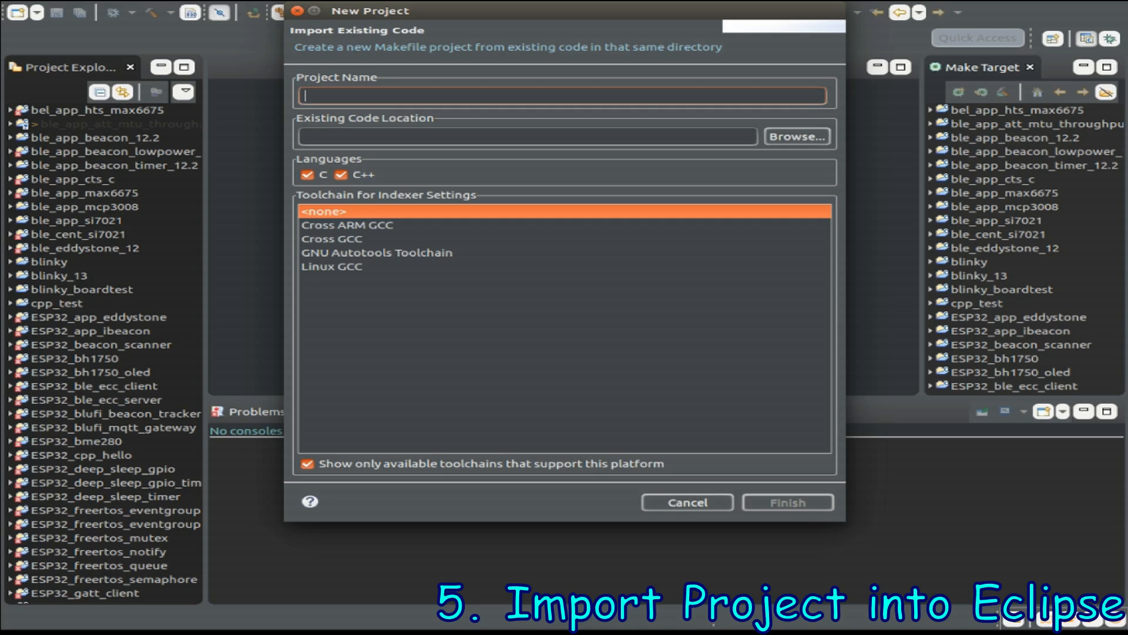
left_click(796, 136)
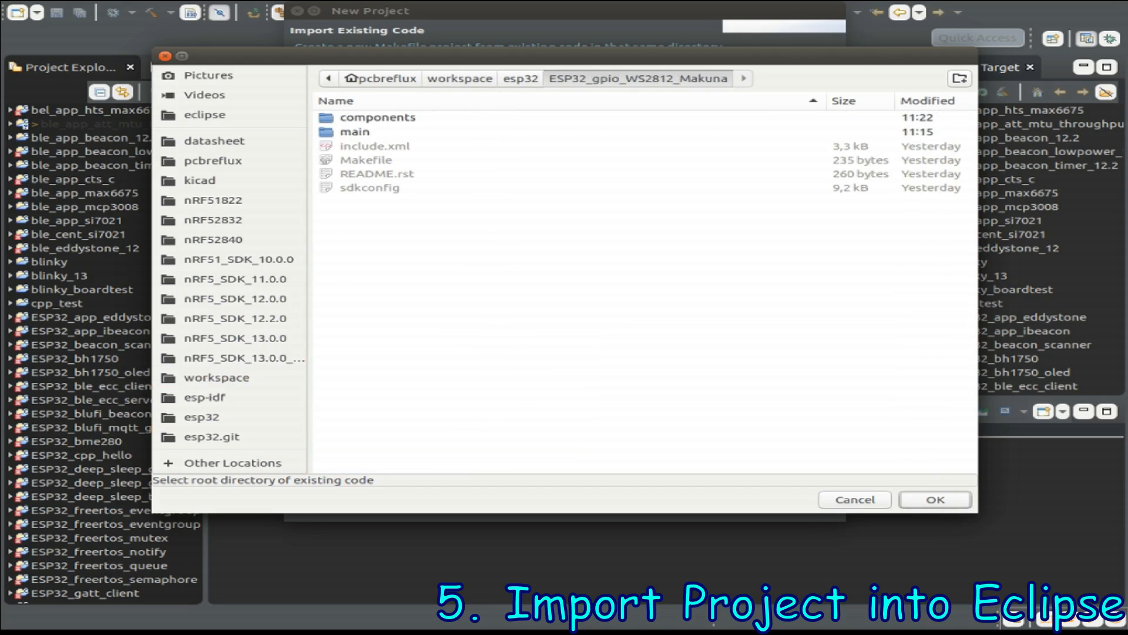
left_click(935, 499)
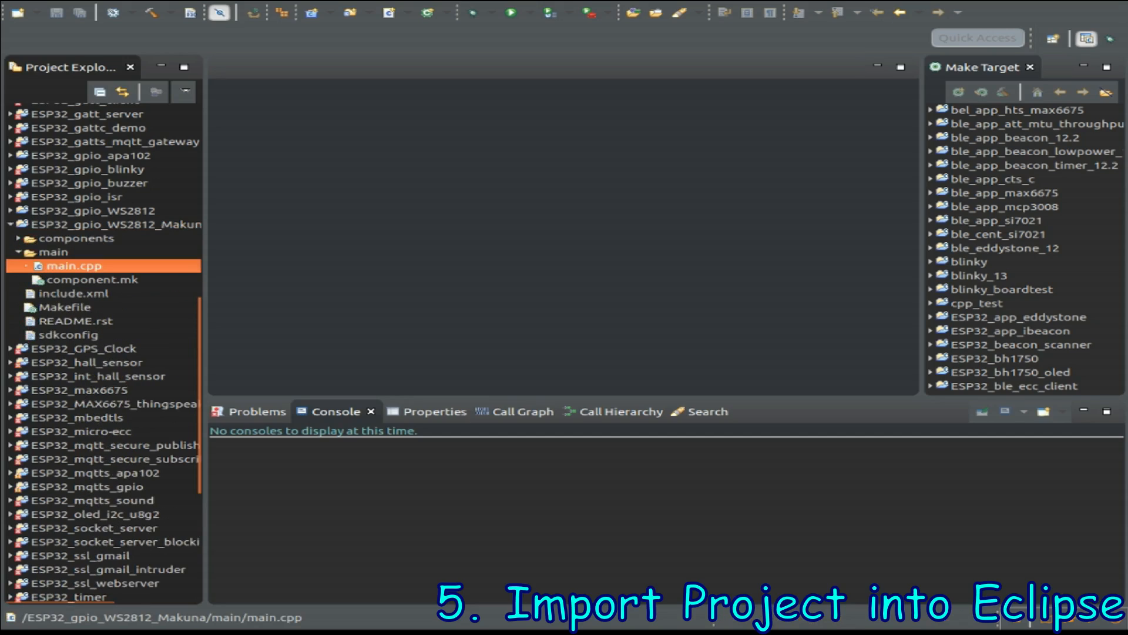
Step: Open main.cpp with its #include <Arduino.h>, then bring up the project Properties
double_click(74, 265)
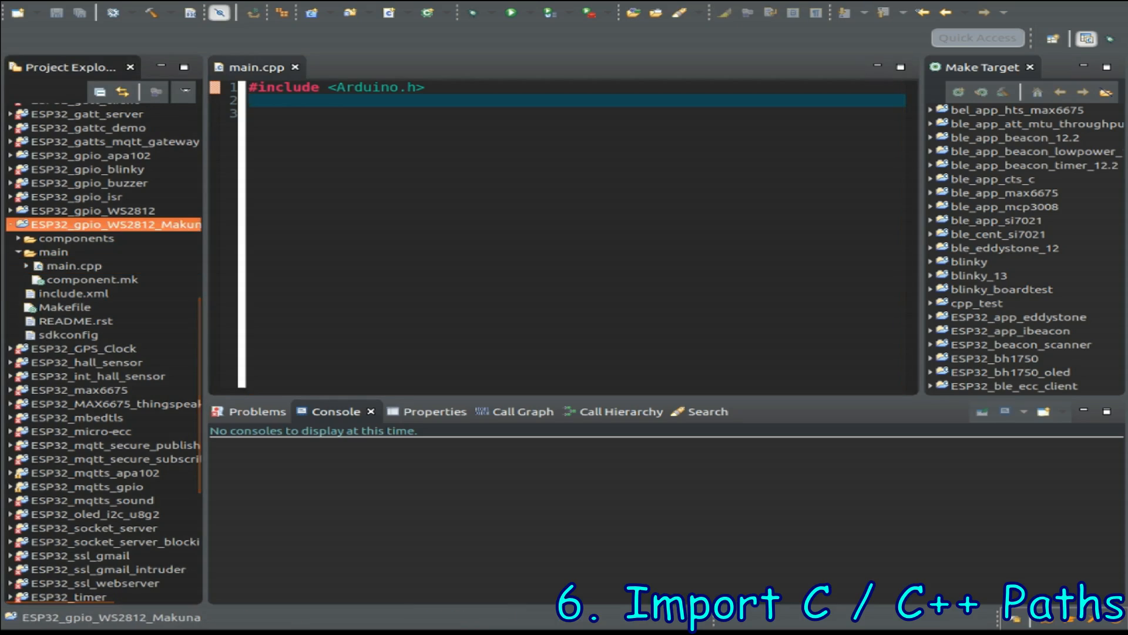
right_click(111, 224)
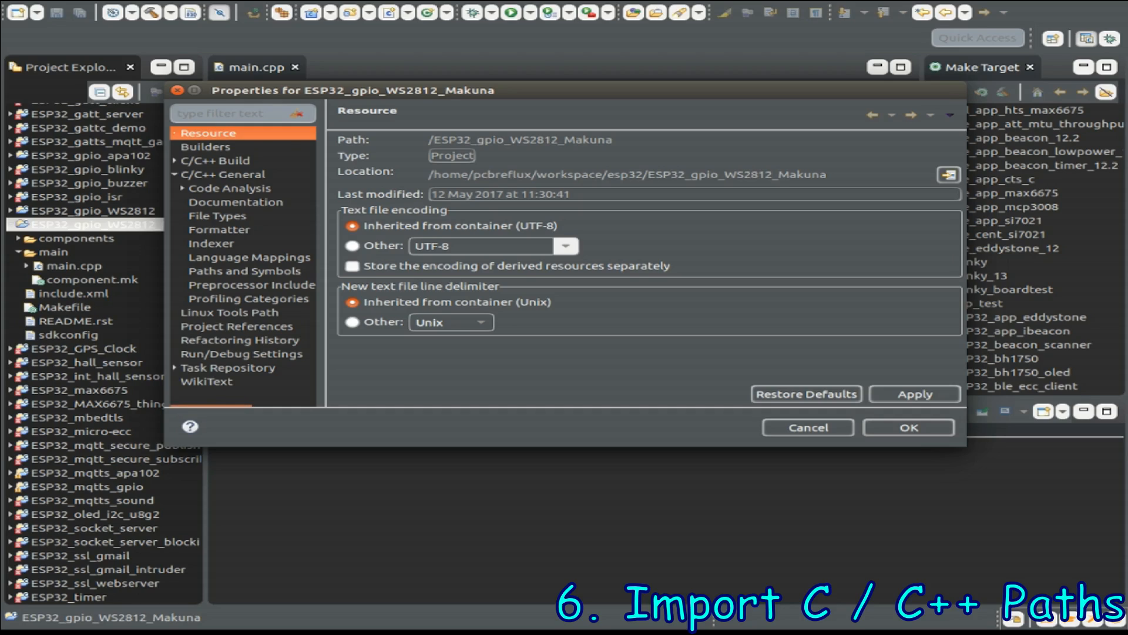
Step: Import Paths and Symbols settings from include.xml in esp32/ESP32_gpio_WS2812_Makuna
left_click(246, 191)
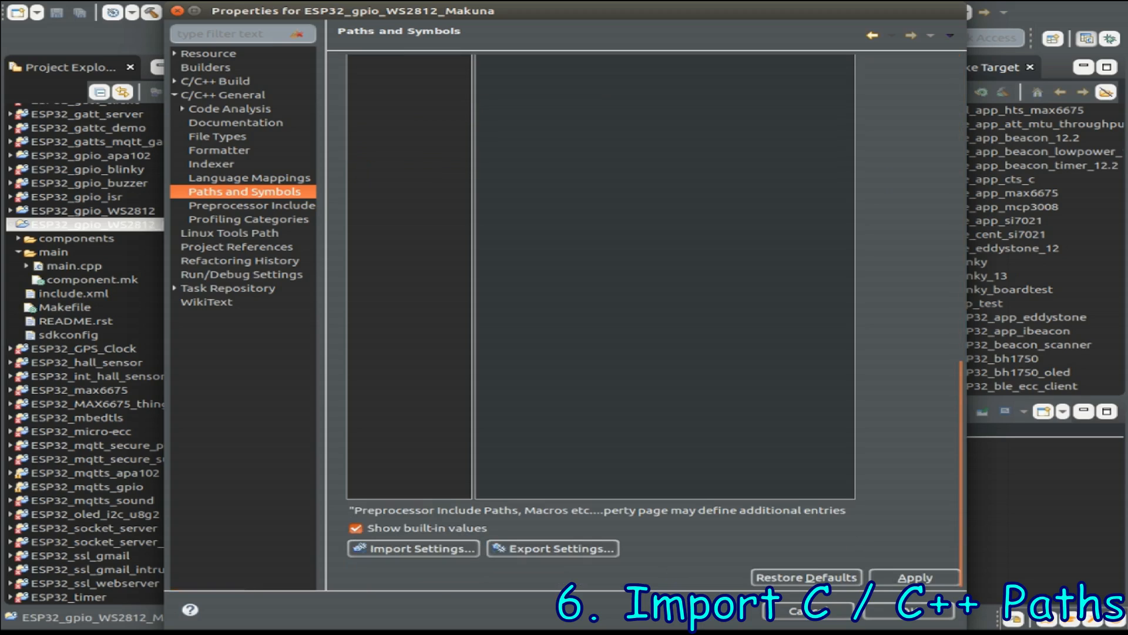
left_click(413, 548)
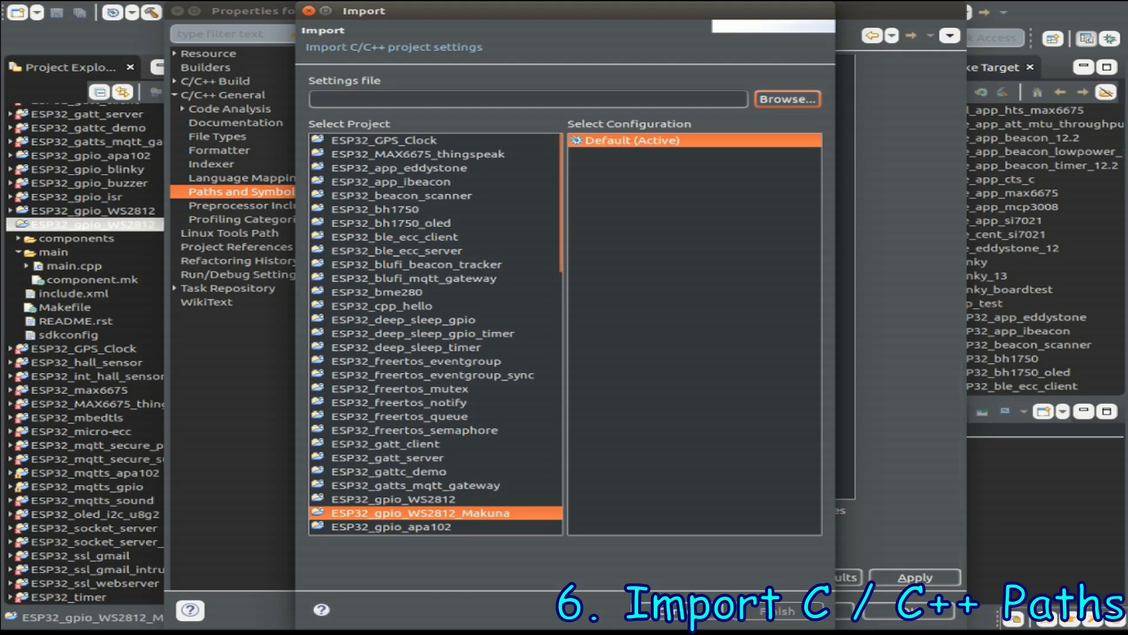
left_click(786, 99)
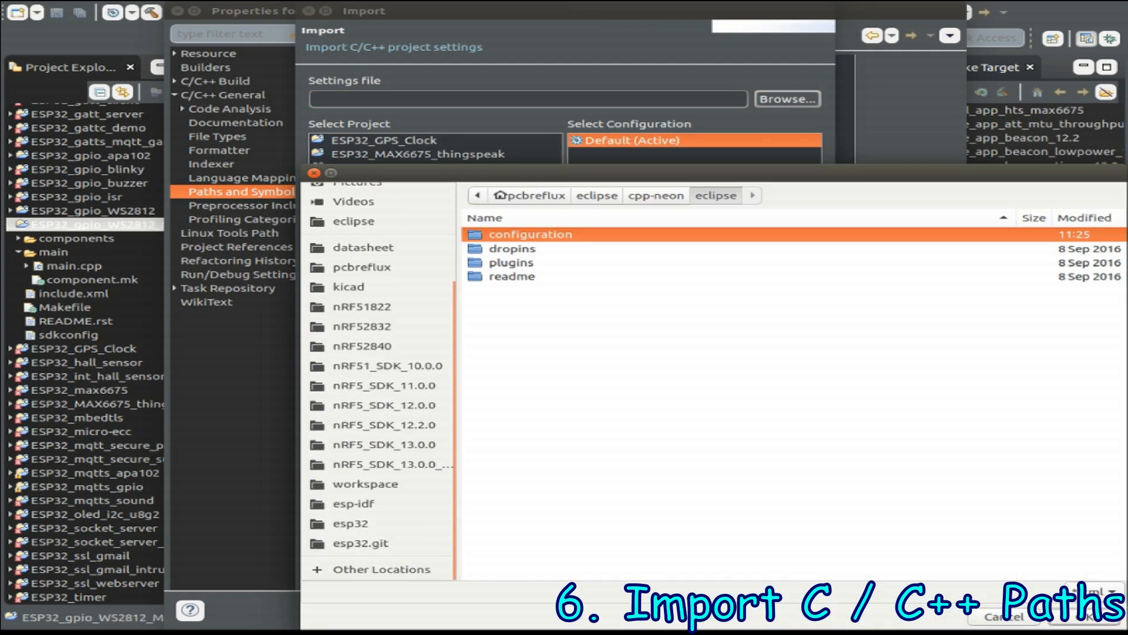
left_click(365, 483)
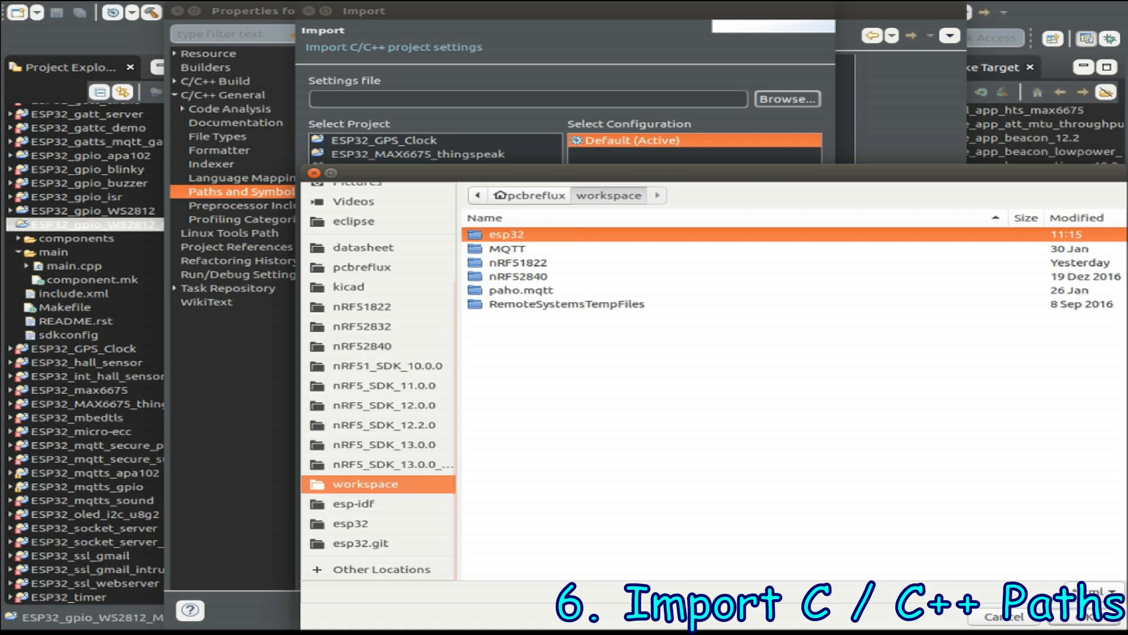
double_click(507, 234)
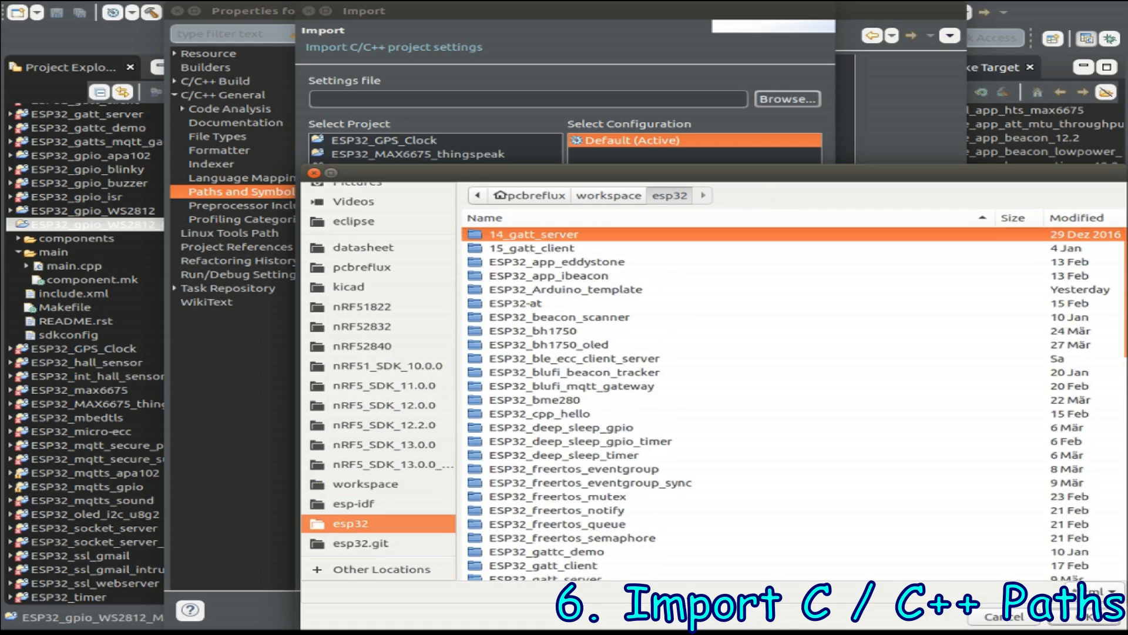
scroll("down", 3)
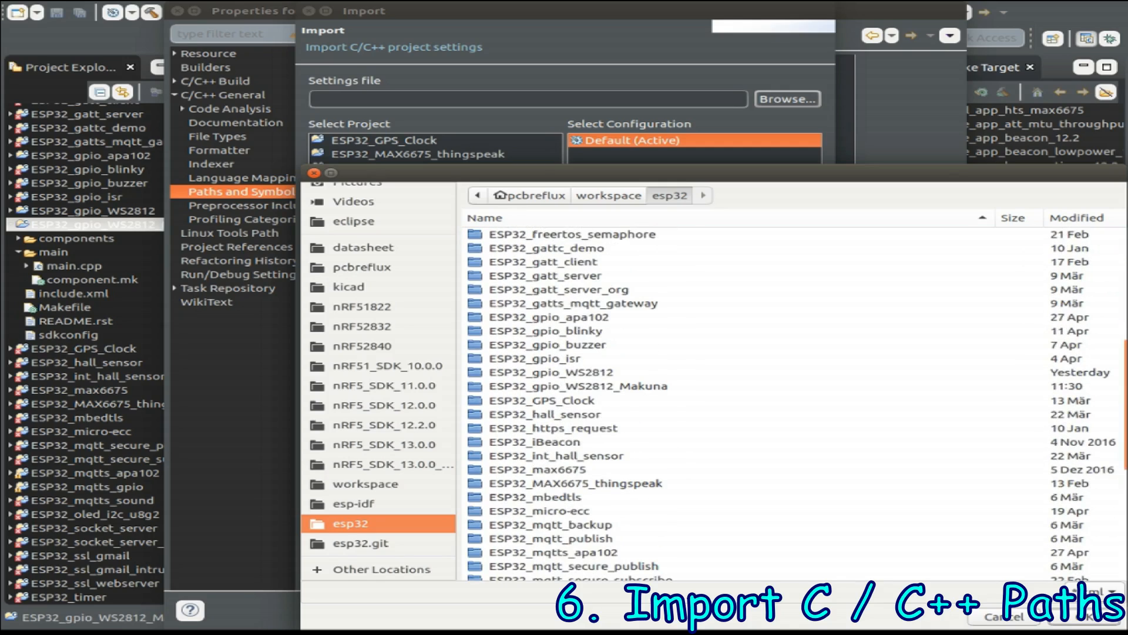
double_click(578, 385)
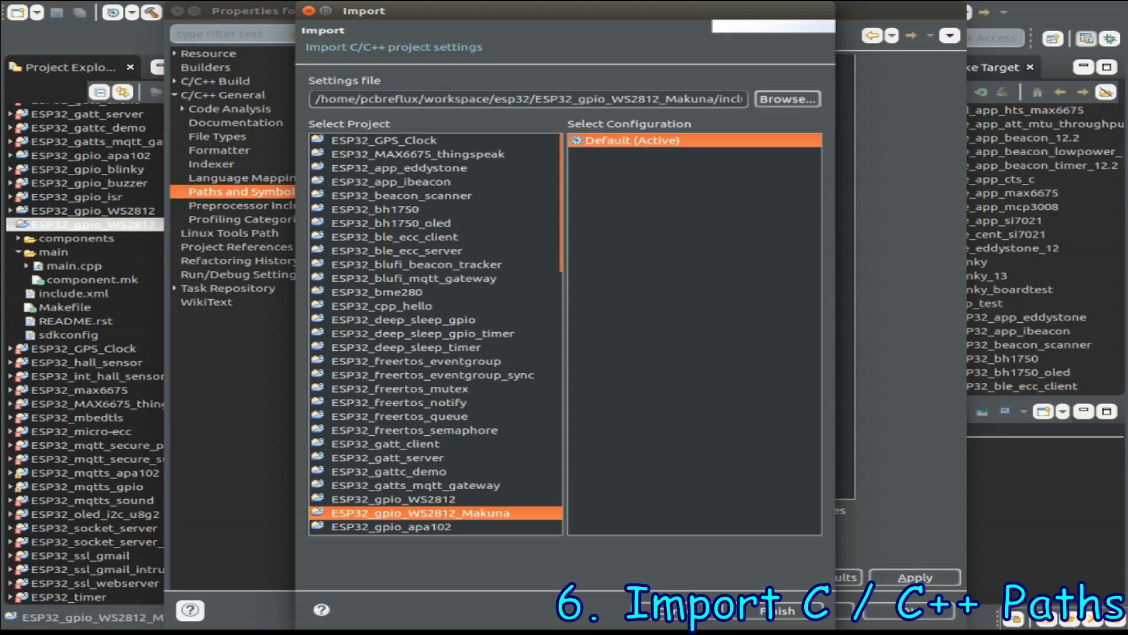
left_click(779, 611)
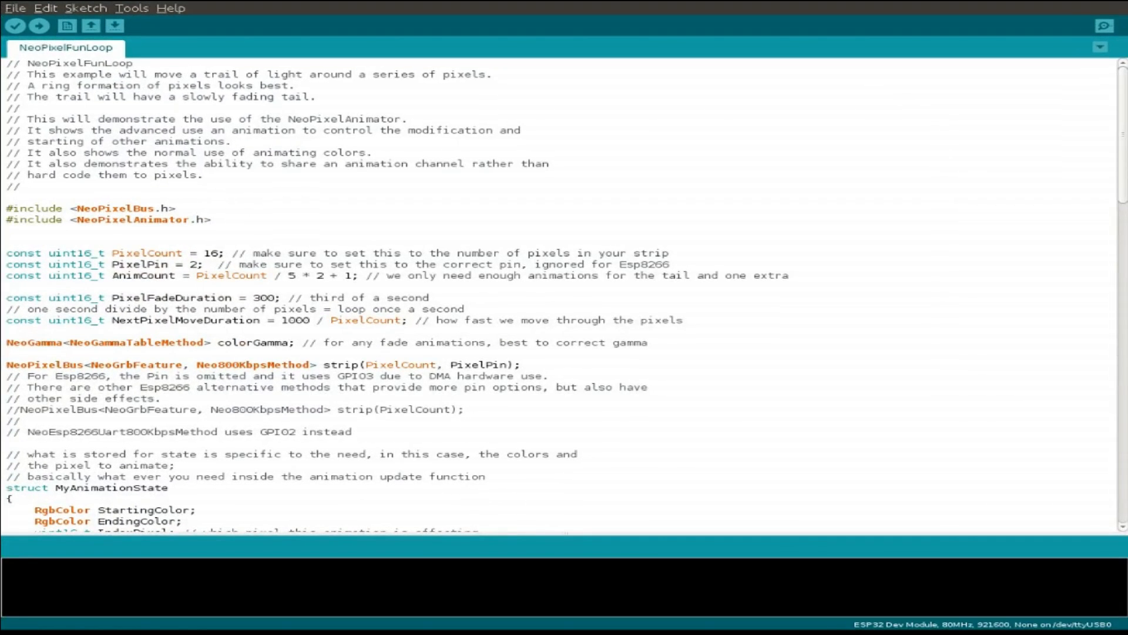
Step: Select all of the NeoPixelFunLoop example code in Arduino IDE for copying
key("ctrl+a")
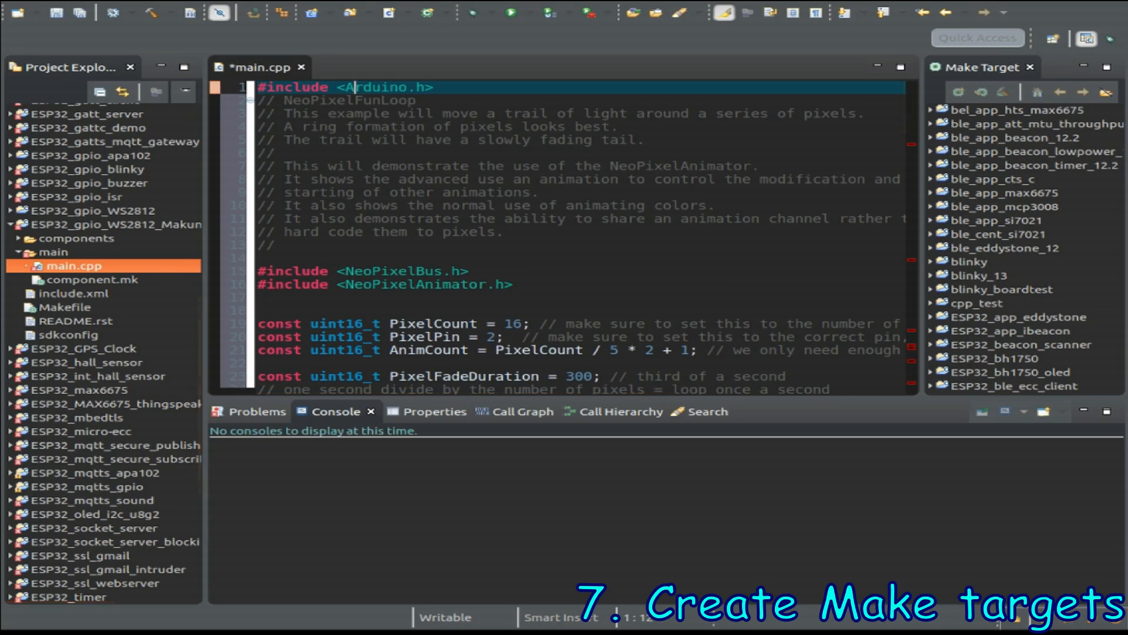
Step: Create the 'all' make target with build command make -j8 all
left_click(115, 224)
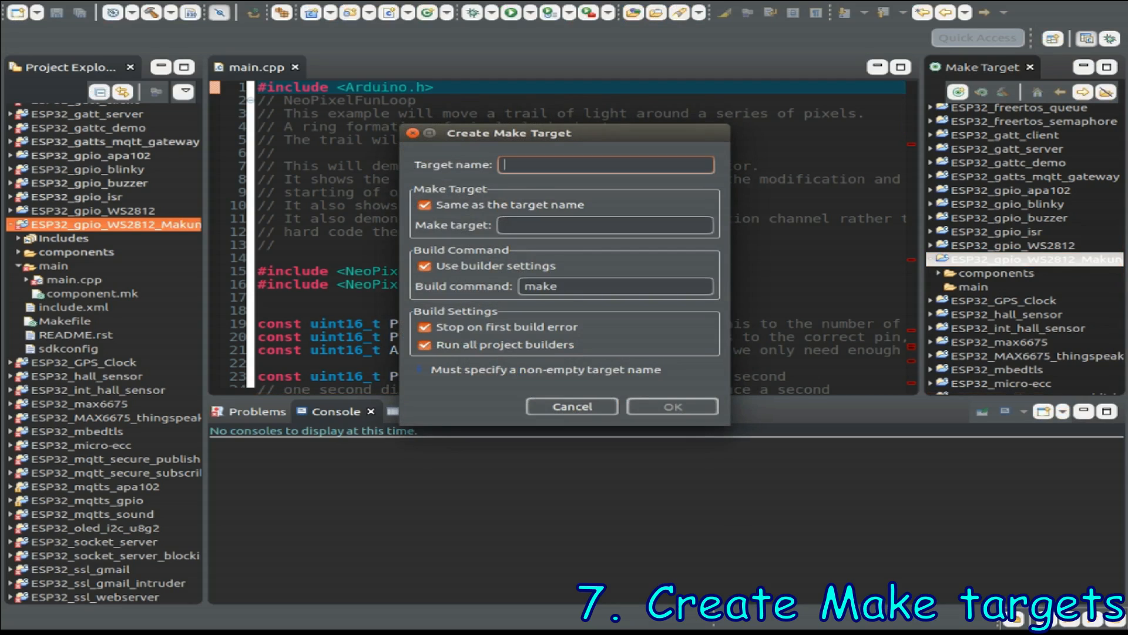
type("all")
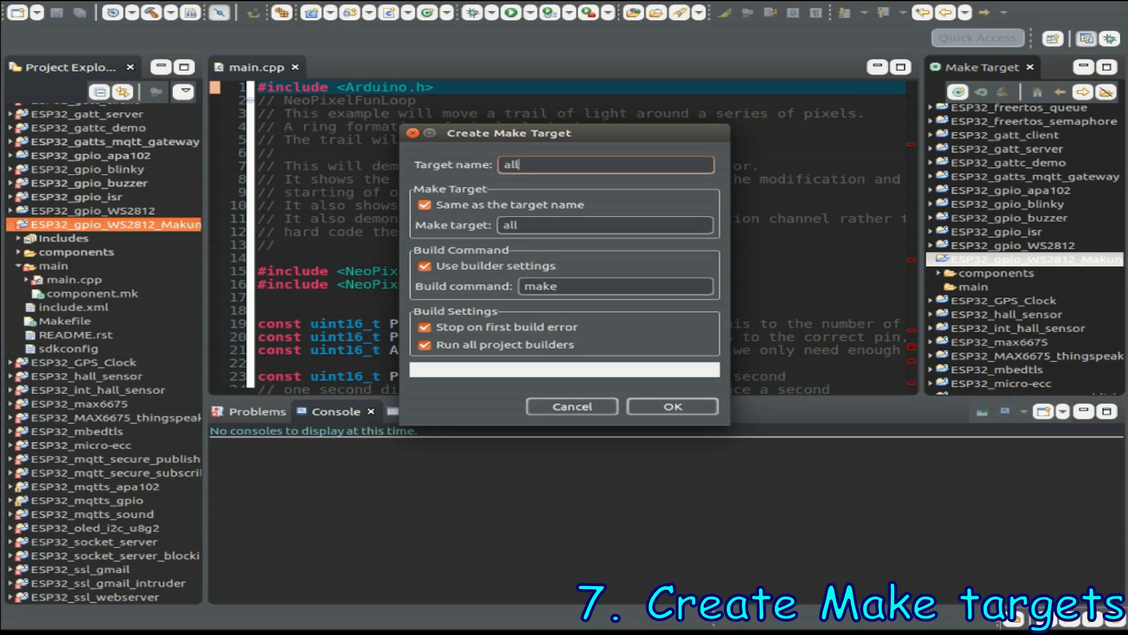
left_click(424, 205)
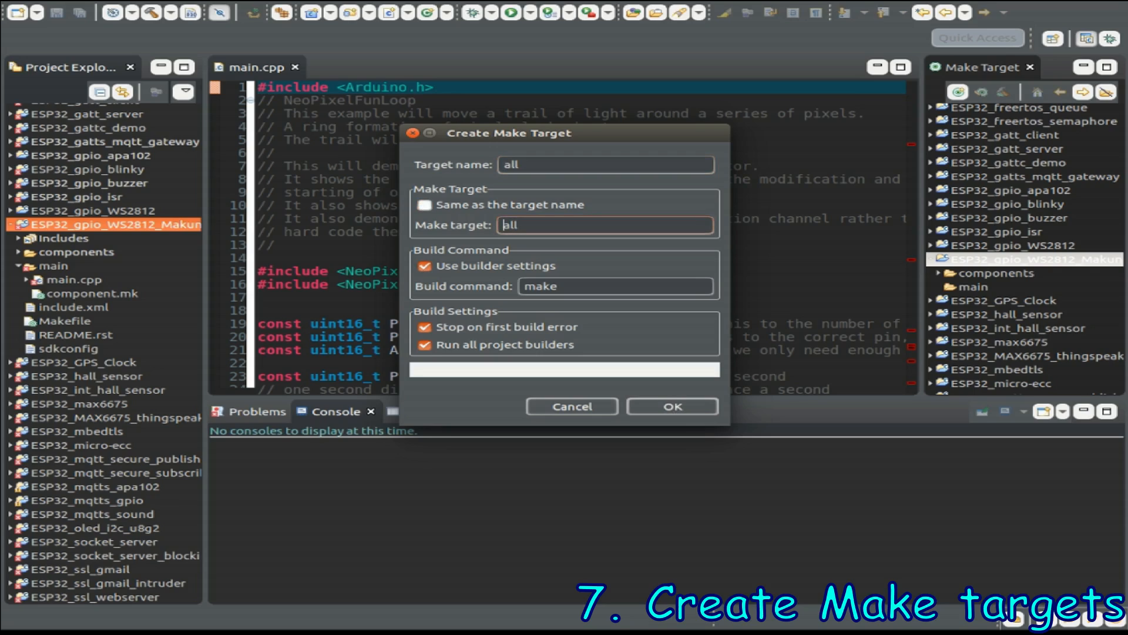
type("-j8")
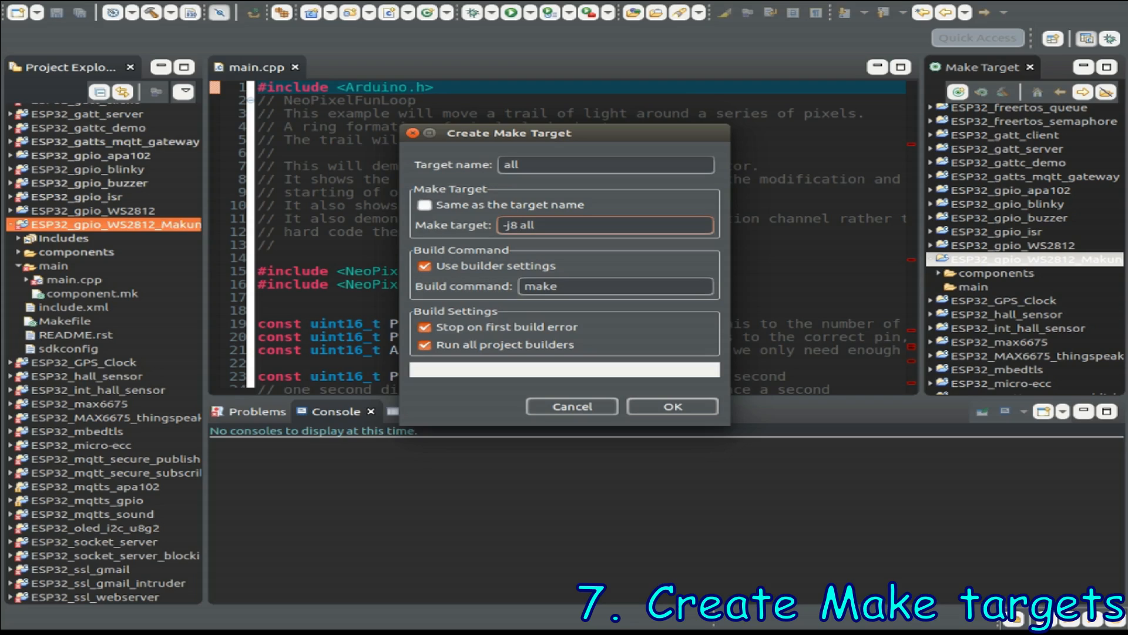
left_click(671, 407)
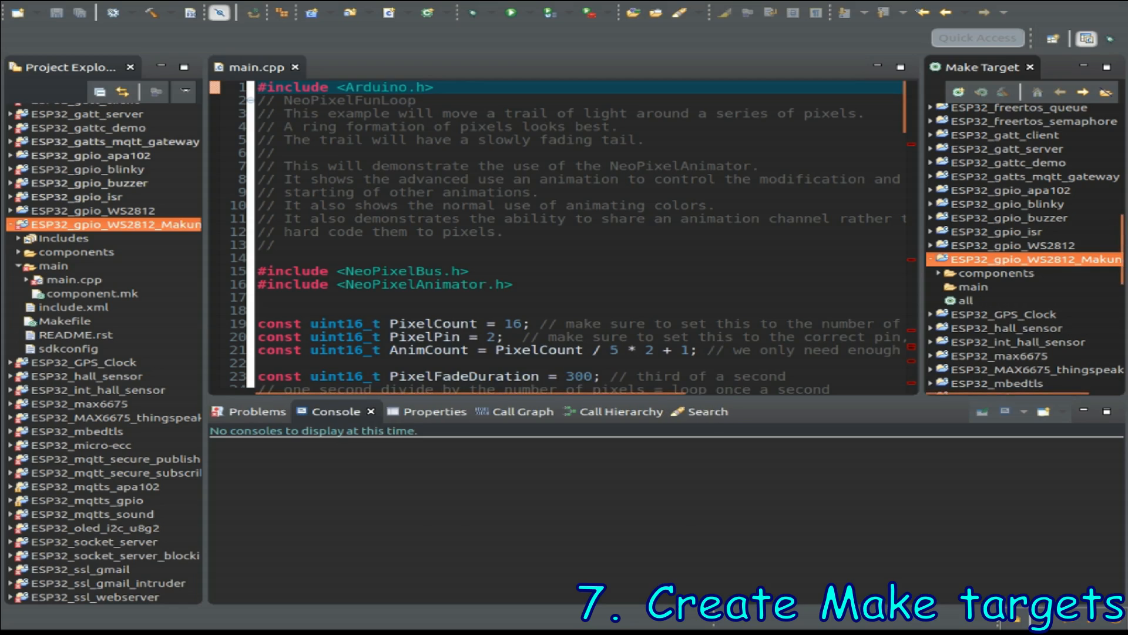
Step: Add a second make target named 'clean'
right_click(1024, 259)
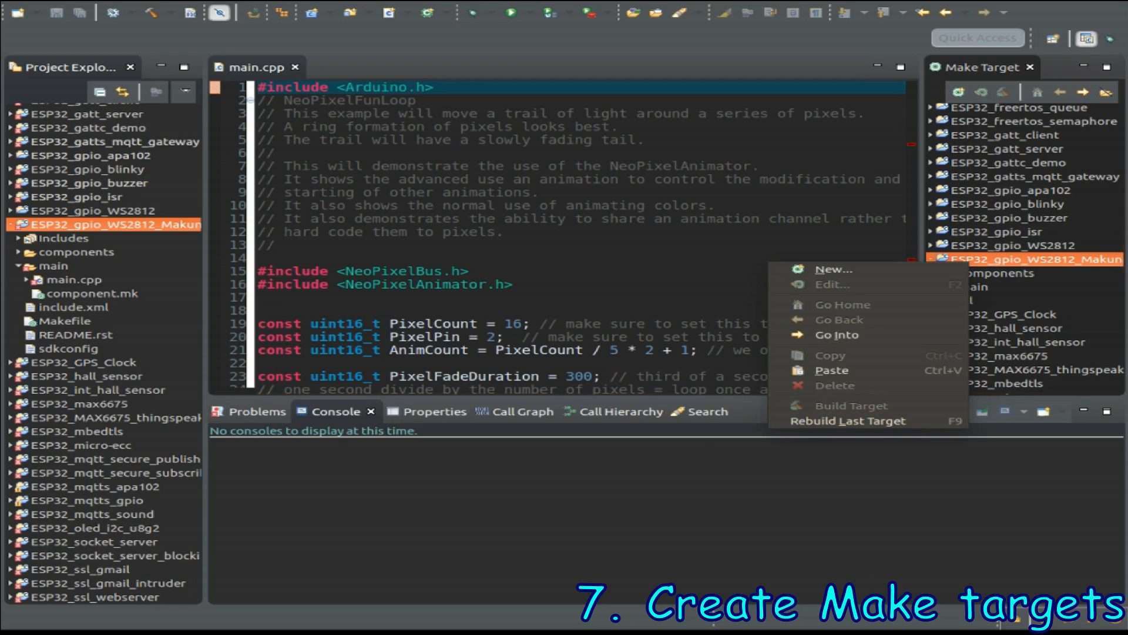
left_click(834, 268)
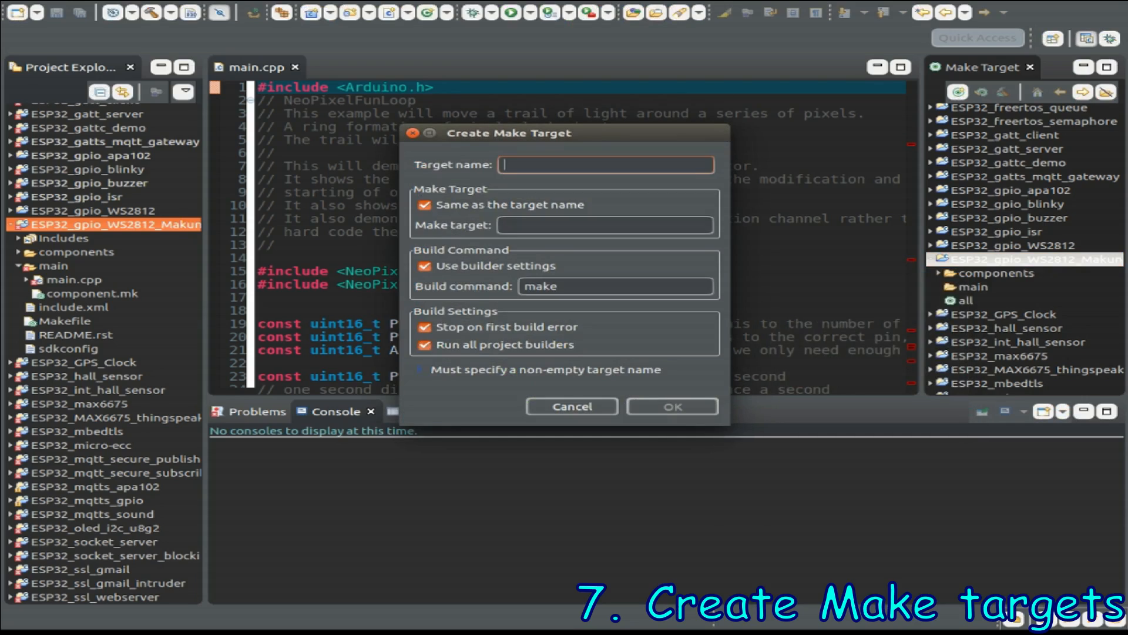
type("clean")
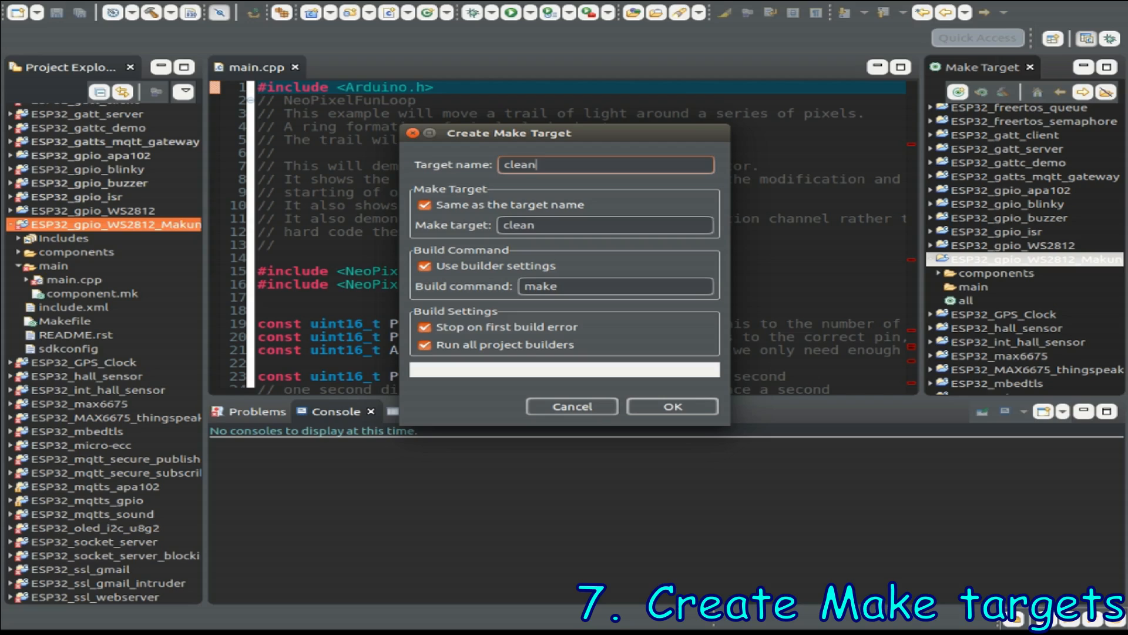
left_click(671, 406)
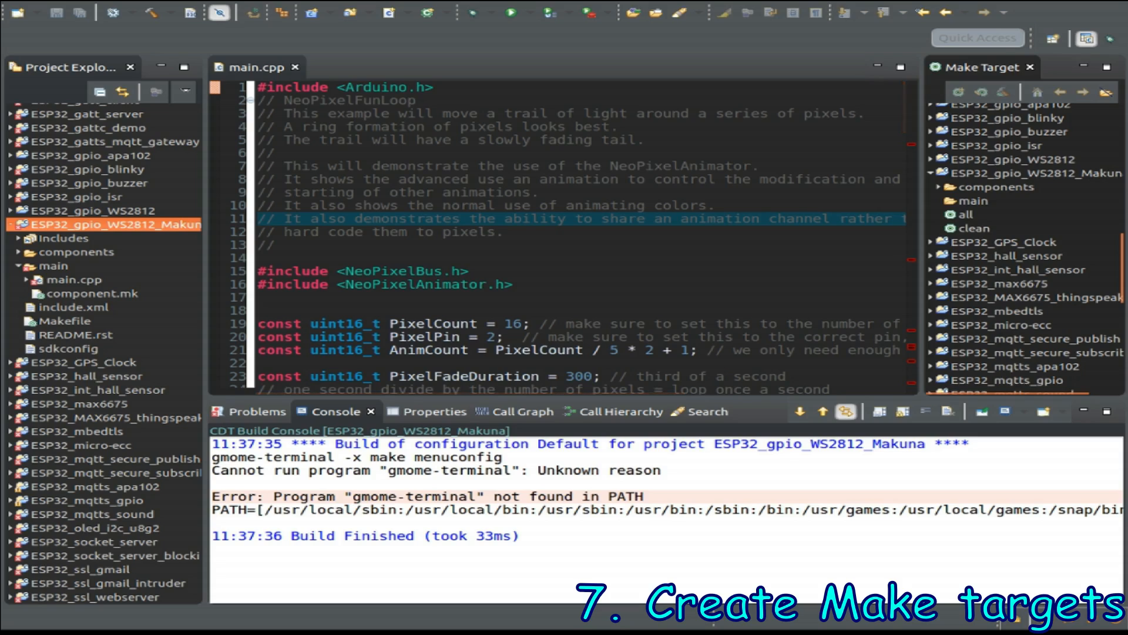
Step: Create a menuconfig target running gnome-terminal -x make, plus a flash target
left_click(957, 92)
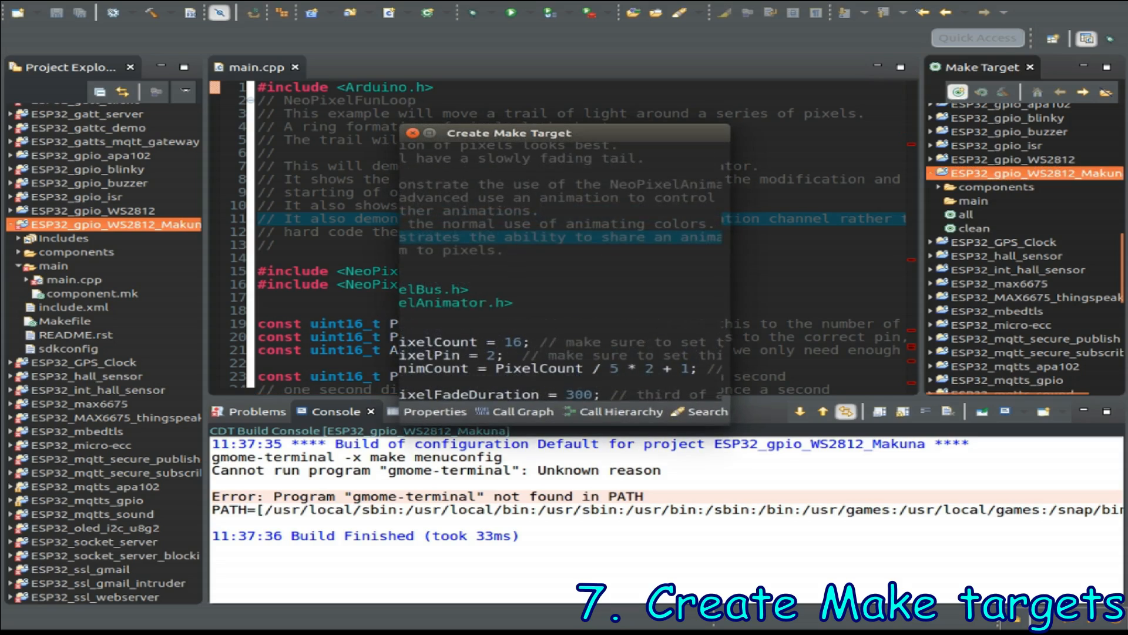
type("me-ter")
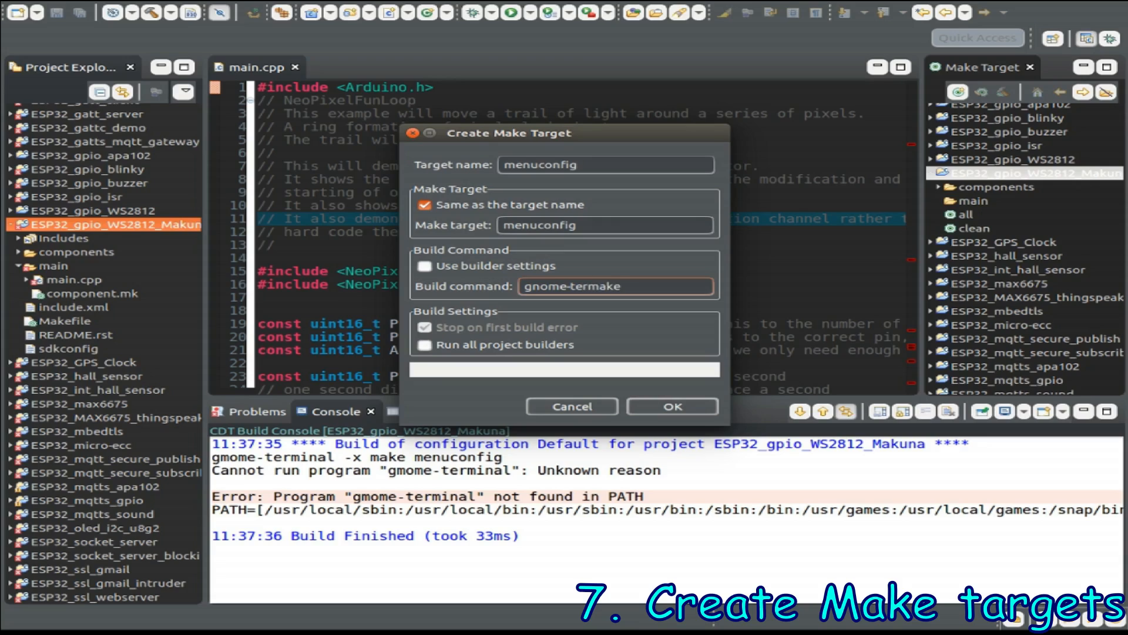
type("make")
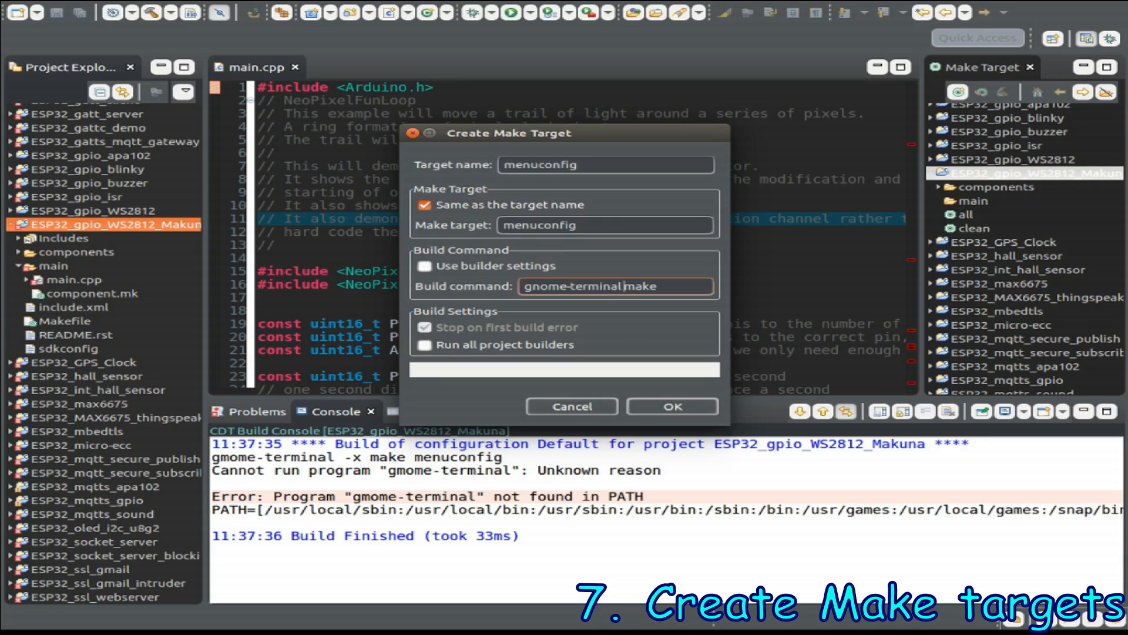
type("-x")
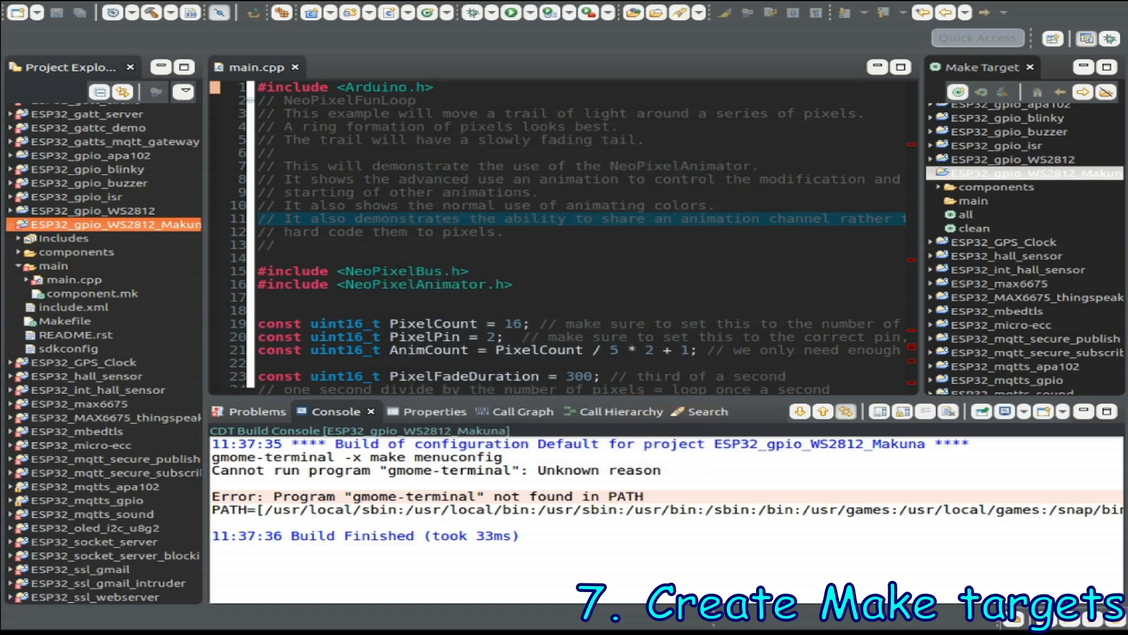
type("flas")
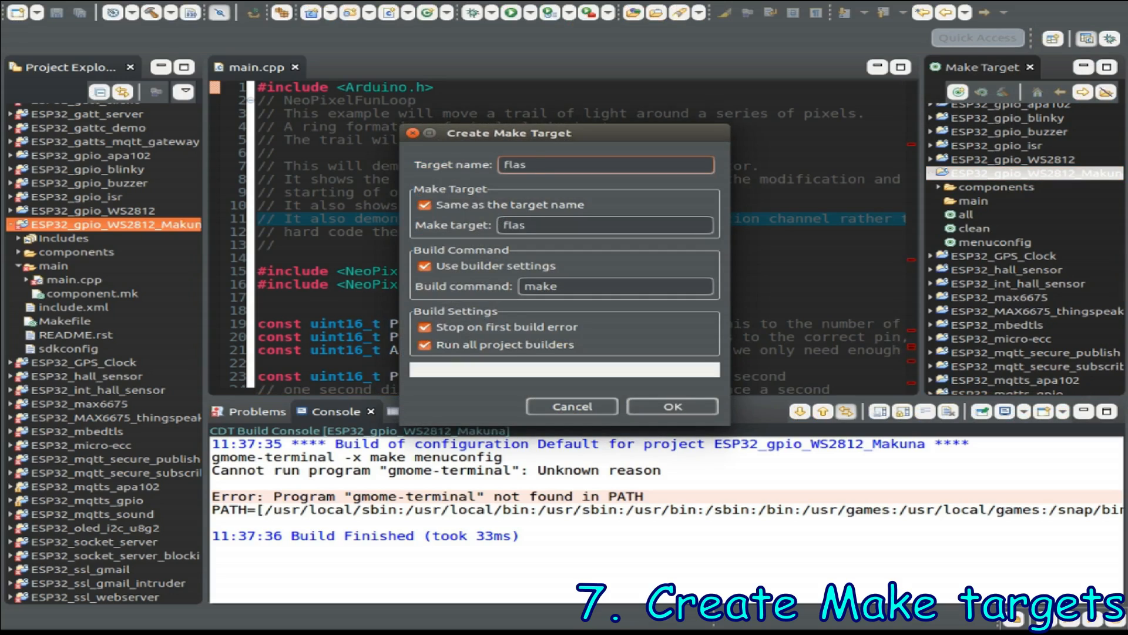
left_click(671, 406)
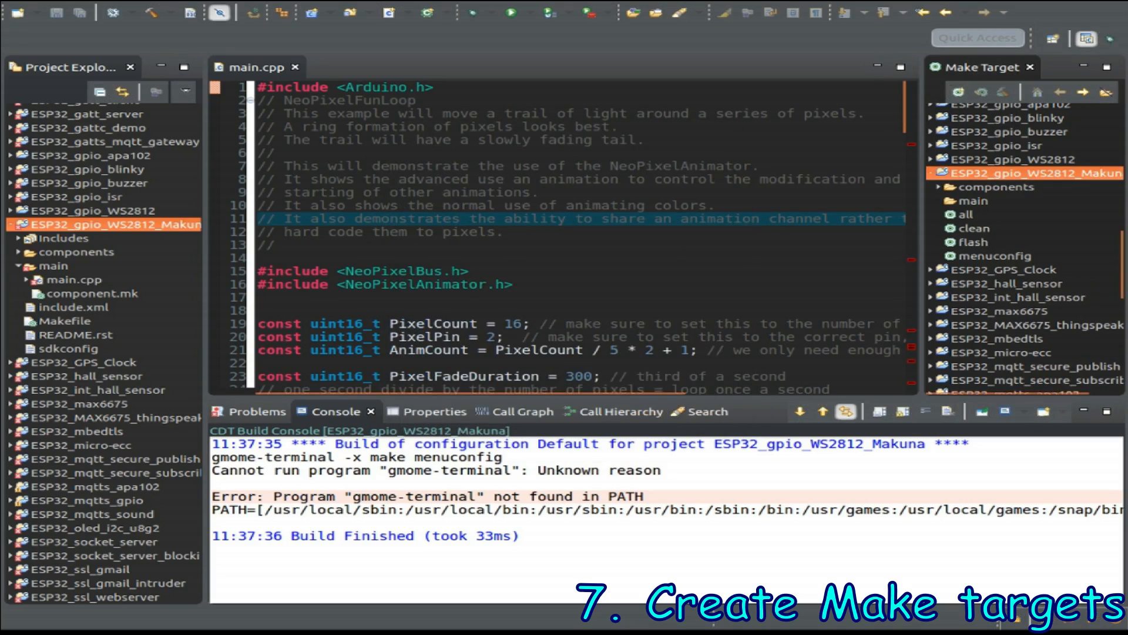
Step: Add a monitor make target using a custom gnome-terminal build command
left_click(957, 92)
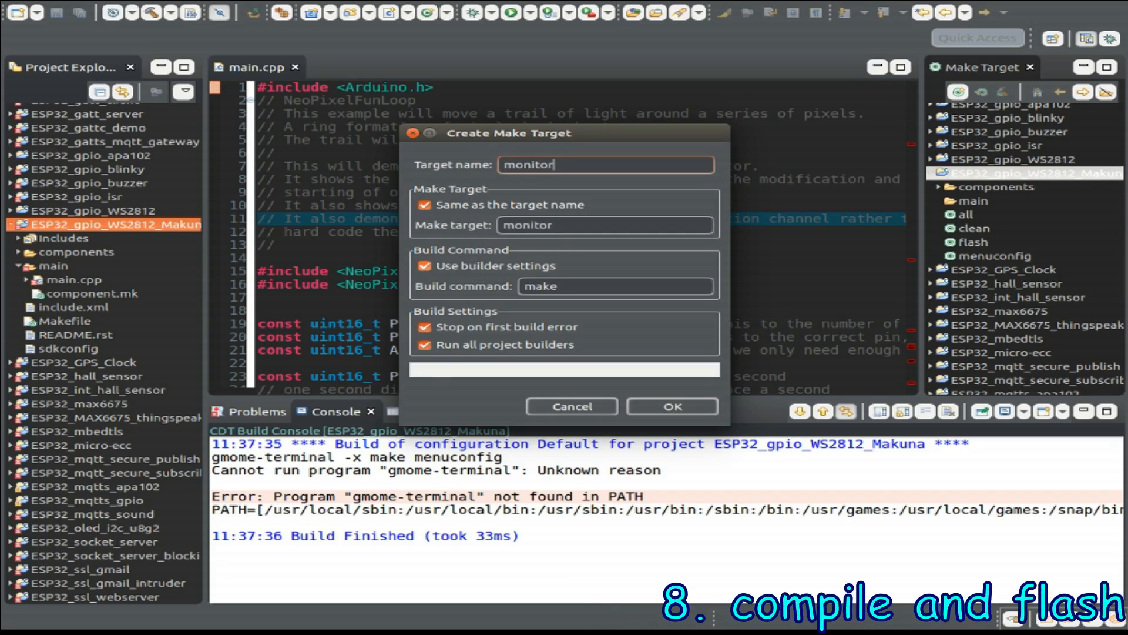
left_click(425, 266)
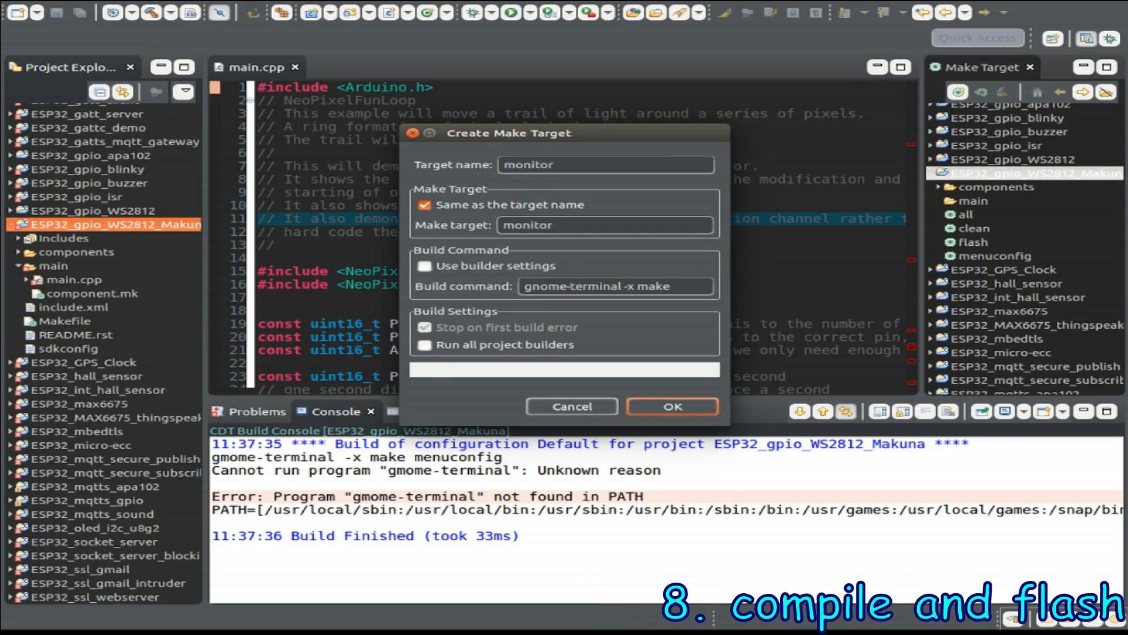
left_click(671, 406)
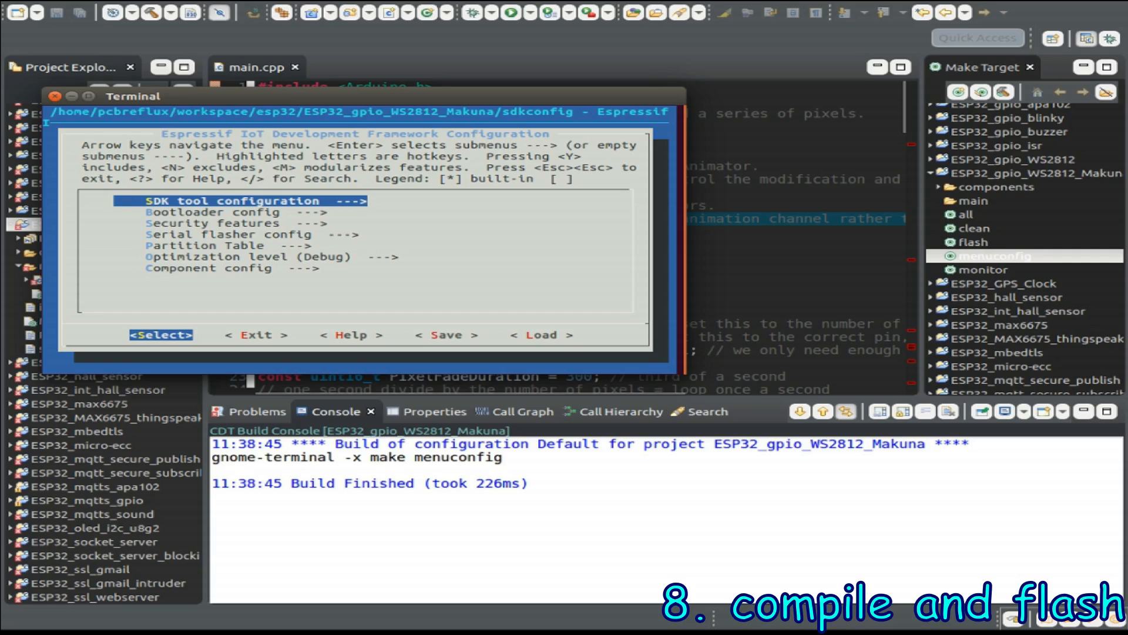
Step: Navigate menuconfig down past optimization level to Component config and enter it
key("Down")
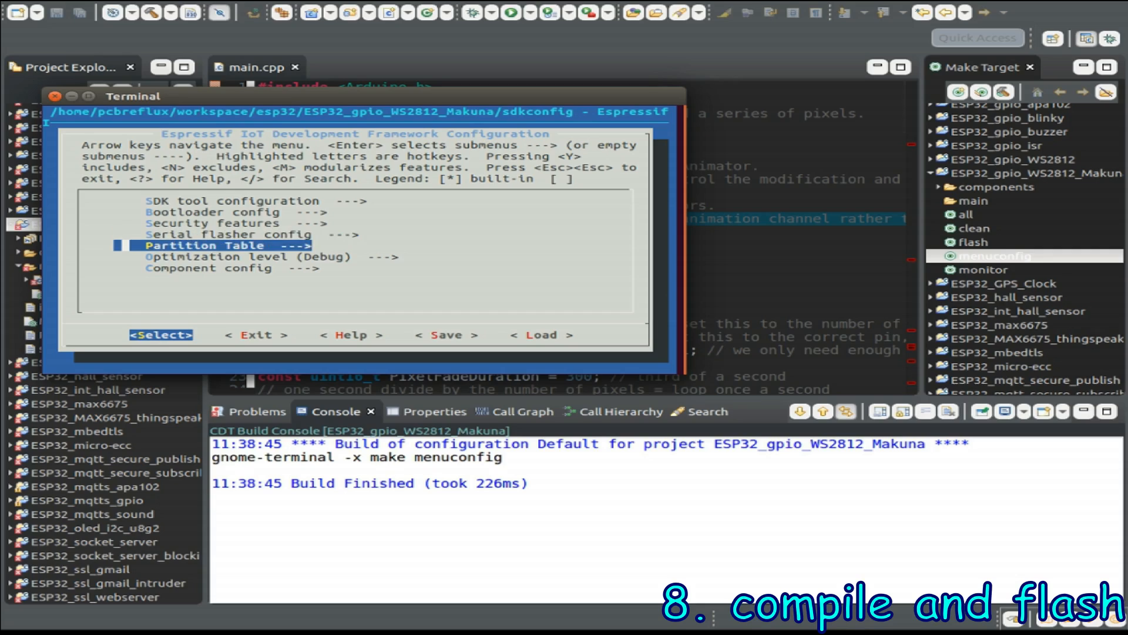
key("Down")
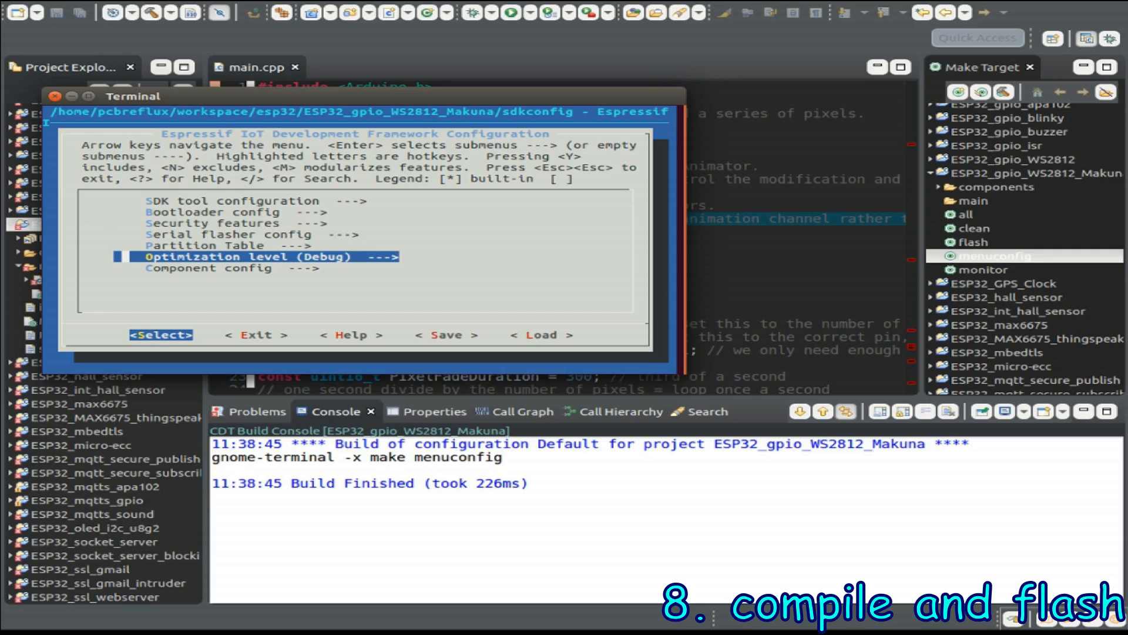
key("Down")
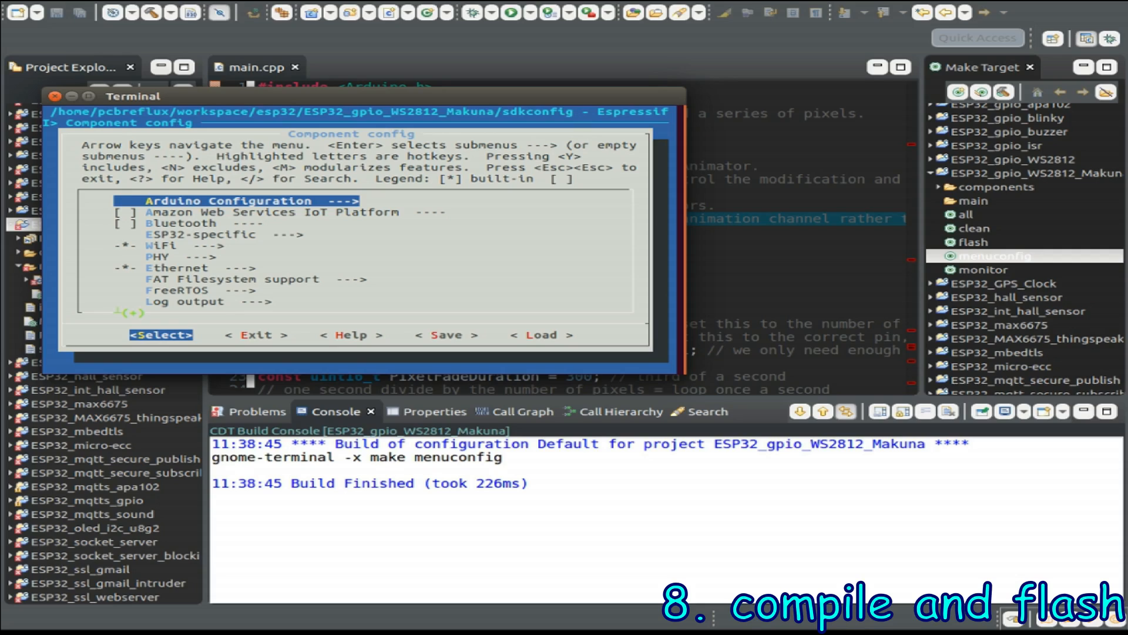
key("Enter")
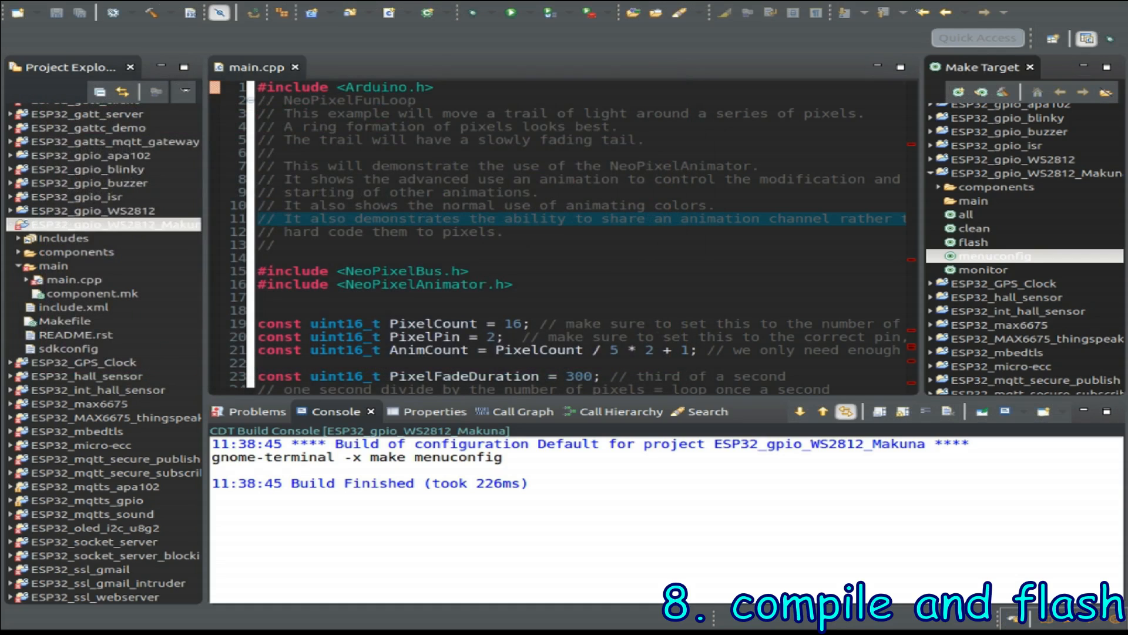
Step: Build with the all target and change PixelPin to 22 in main.cpp
left_click(966, 214)
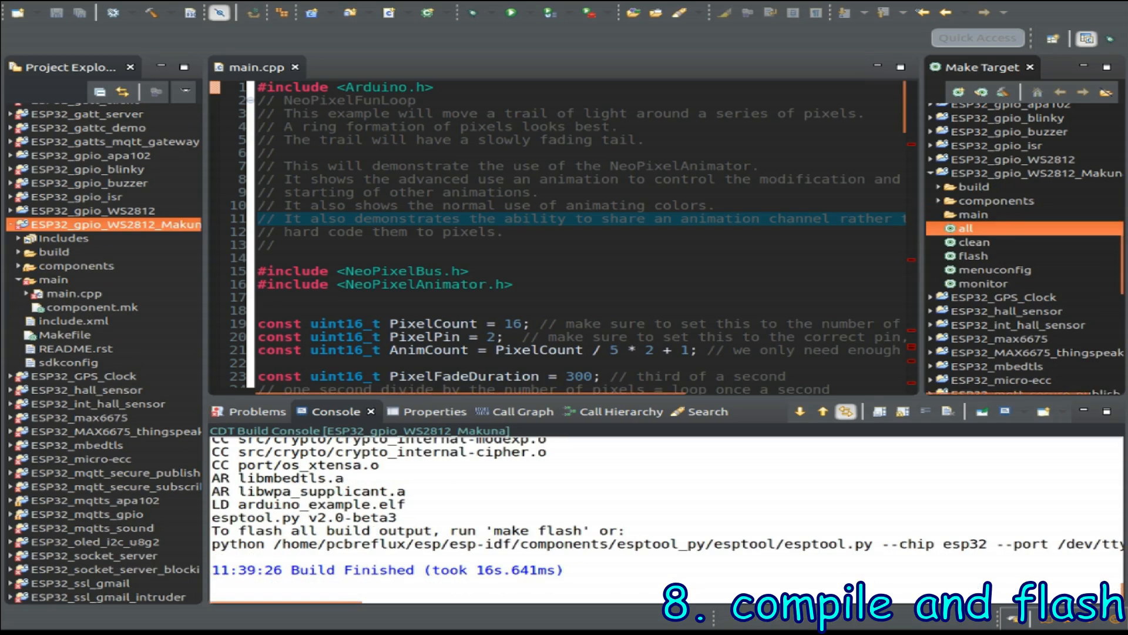
type("2")
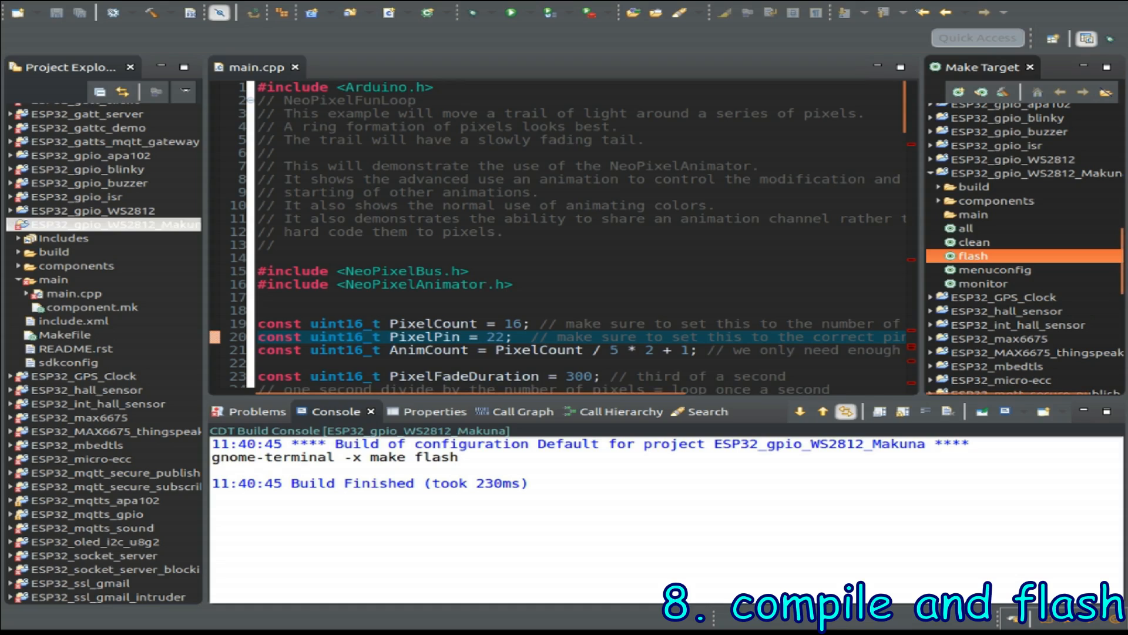
Step: Run the monitor make target to start idf_monitor on /dev/ttyUSB0 at 115200 baud
left_click(978, 283)
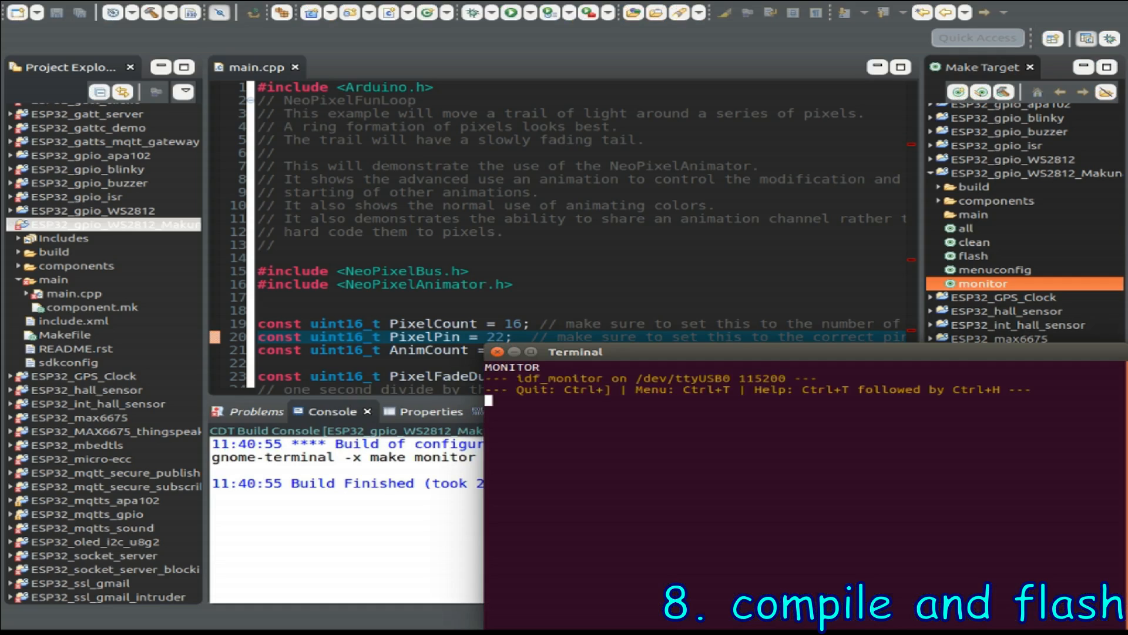
left_click(980, 282)
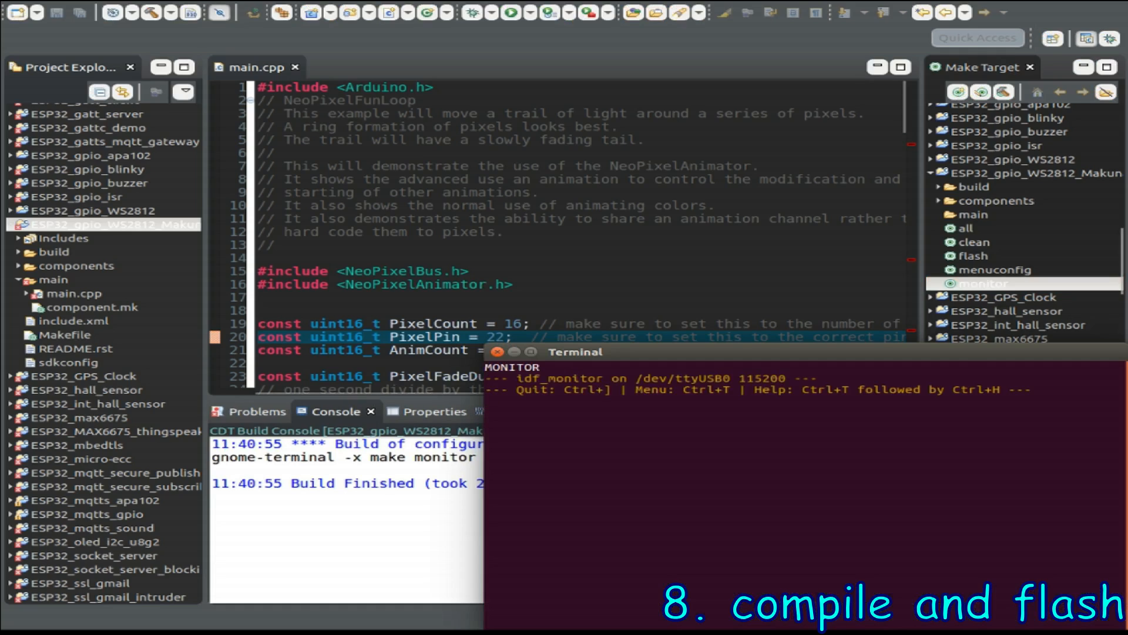